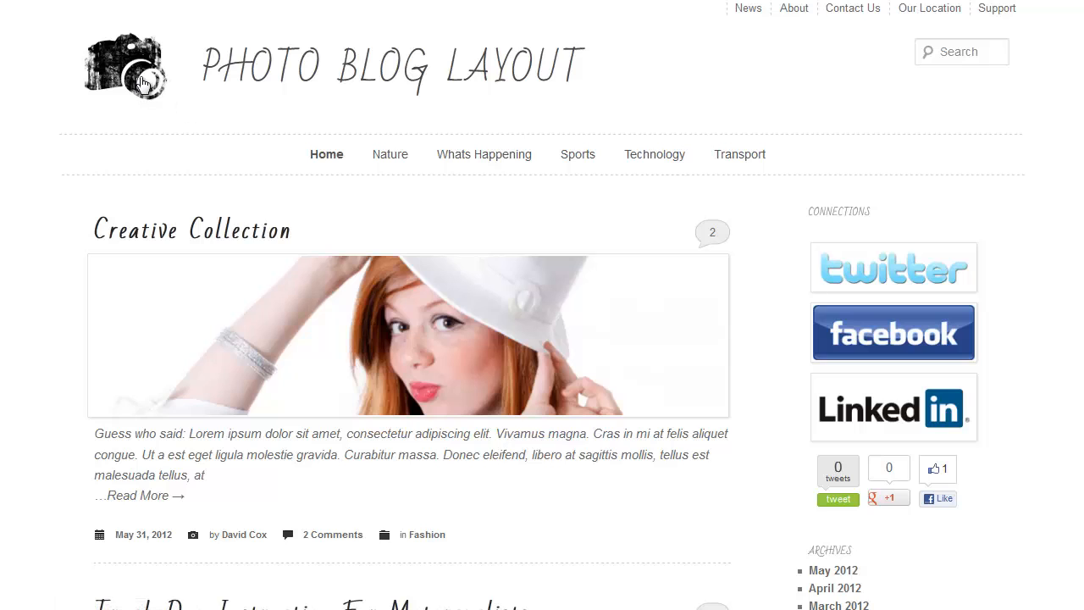
mouse_move(144, 81)
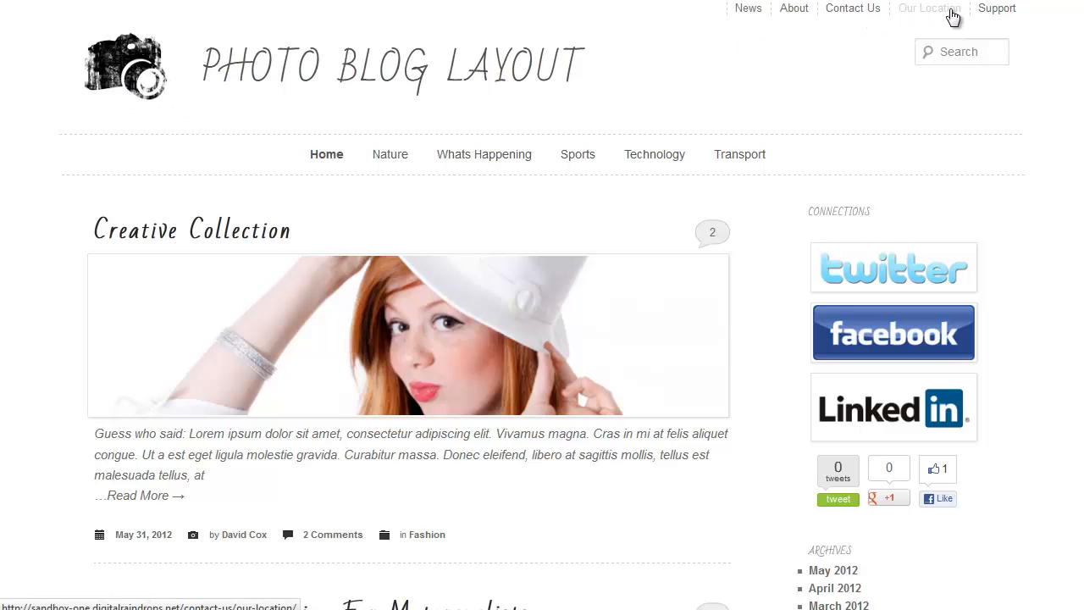
mouse_move(143, 361)
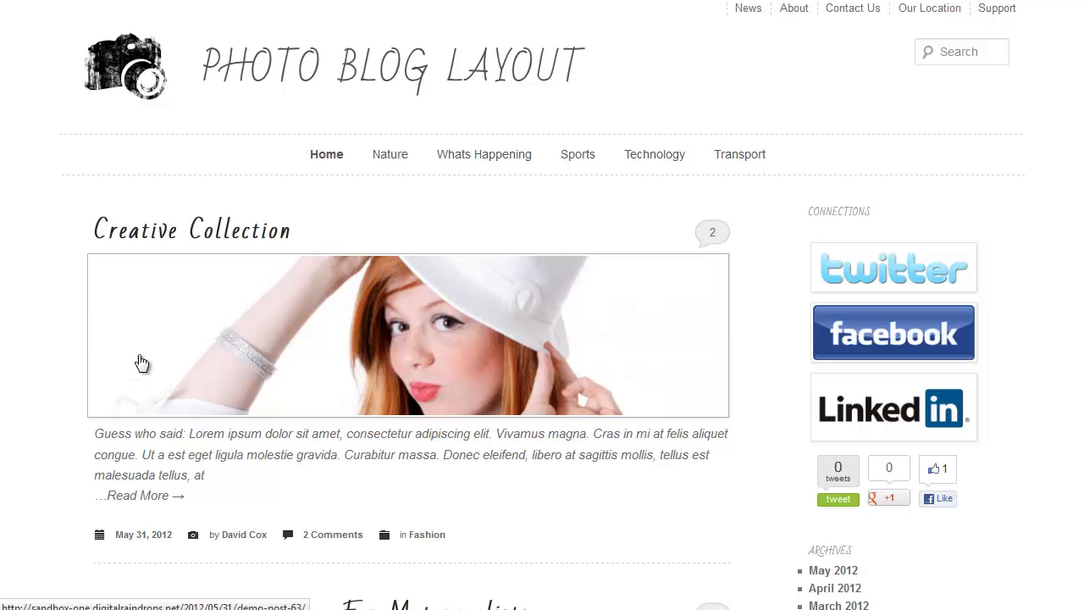
mouse_move(349, 350)
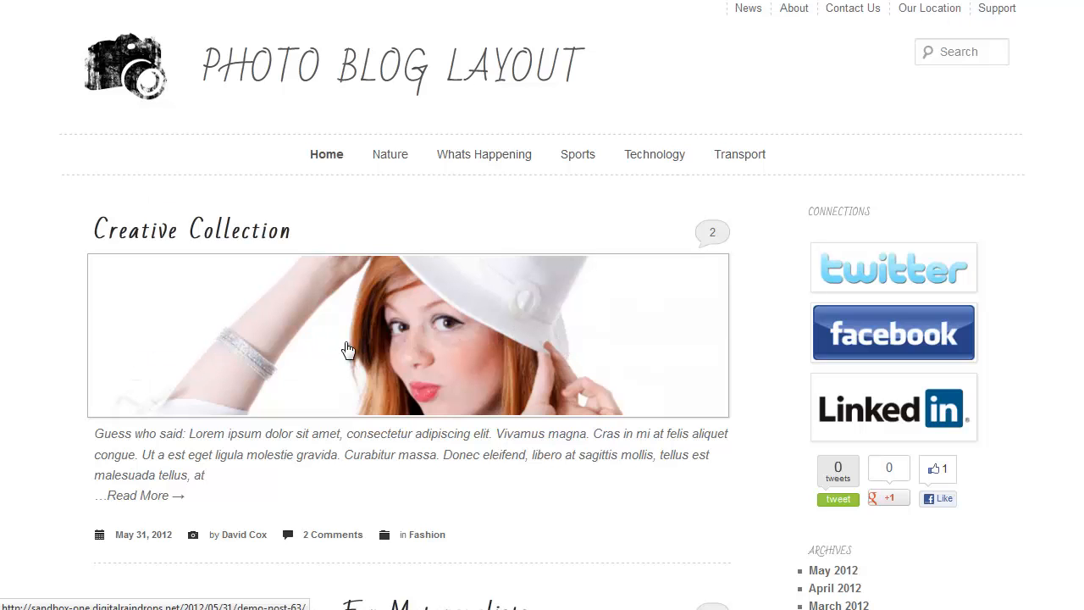
mouse_move(236, 22)
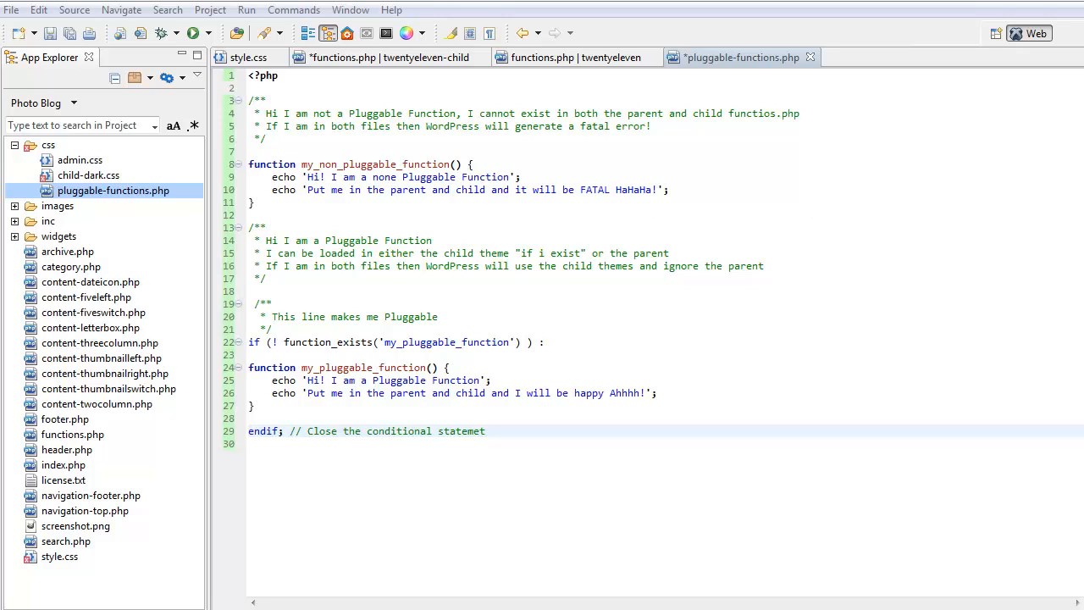
mouse_move(662, 189)
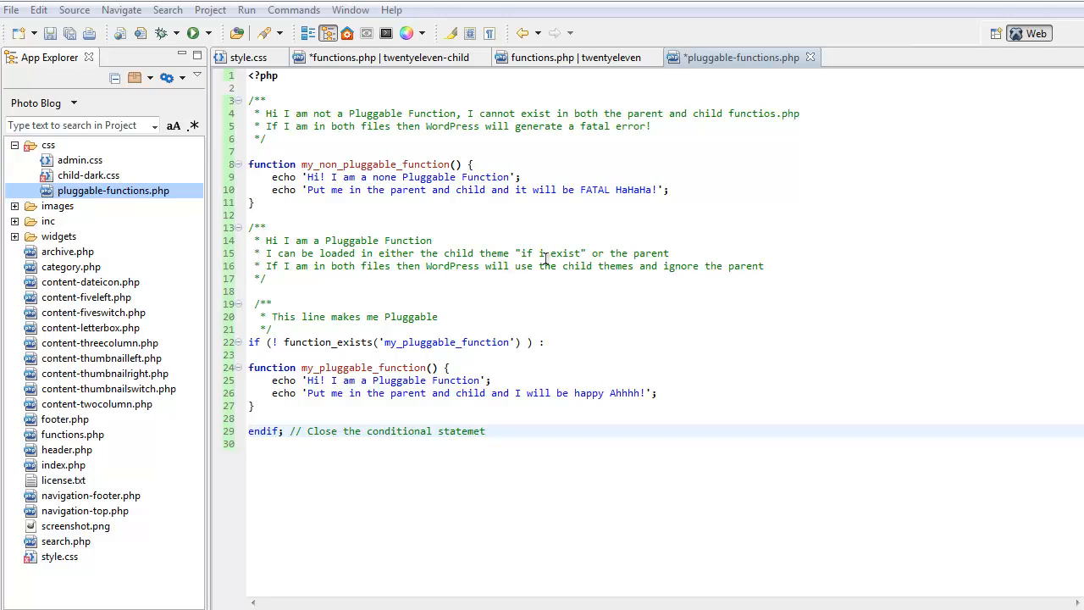
mouse_move(301, 300)
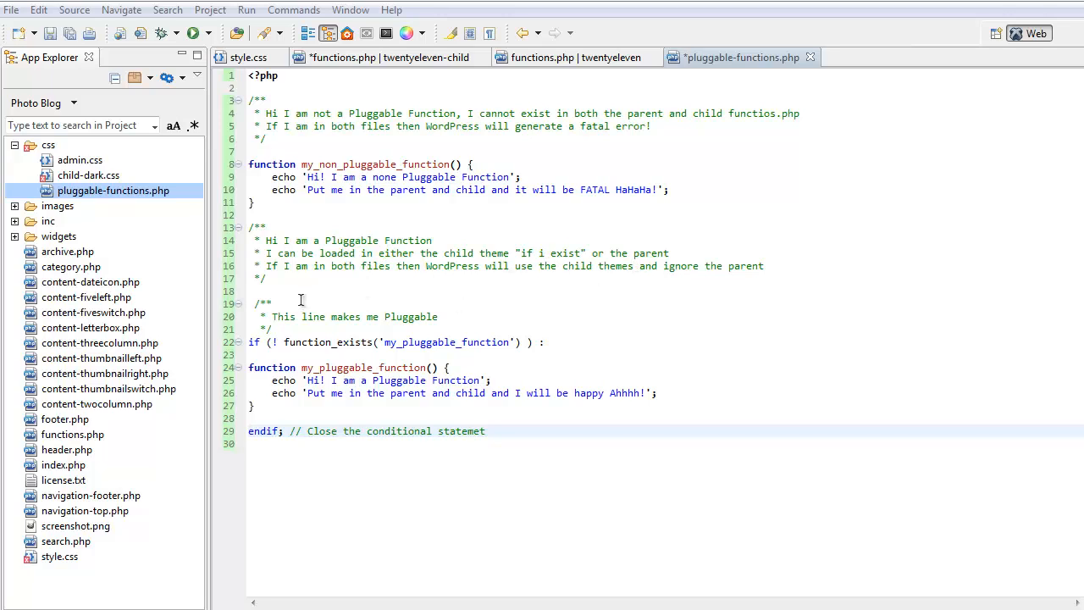
mouse_move(411, 280)
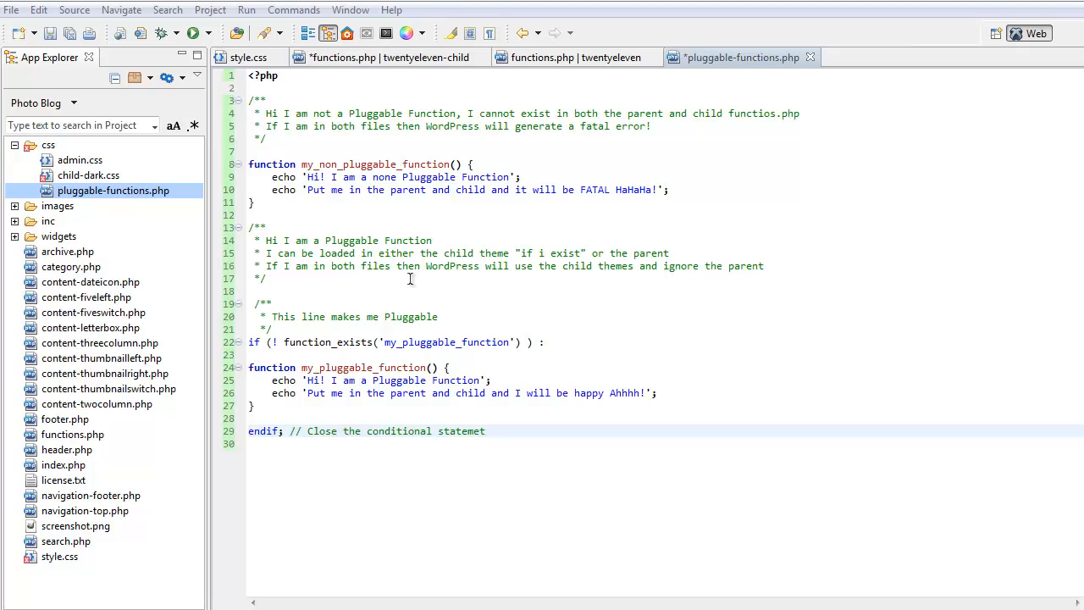
mouse_move(665, 275)
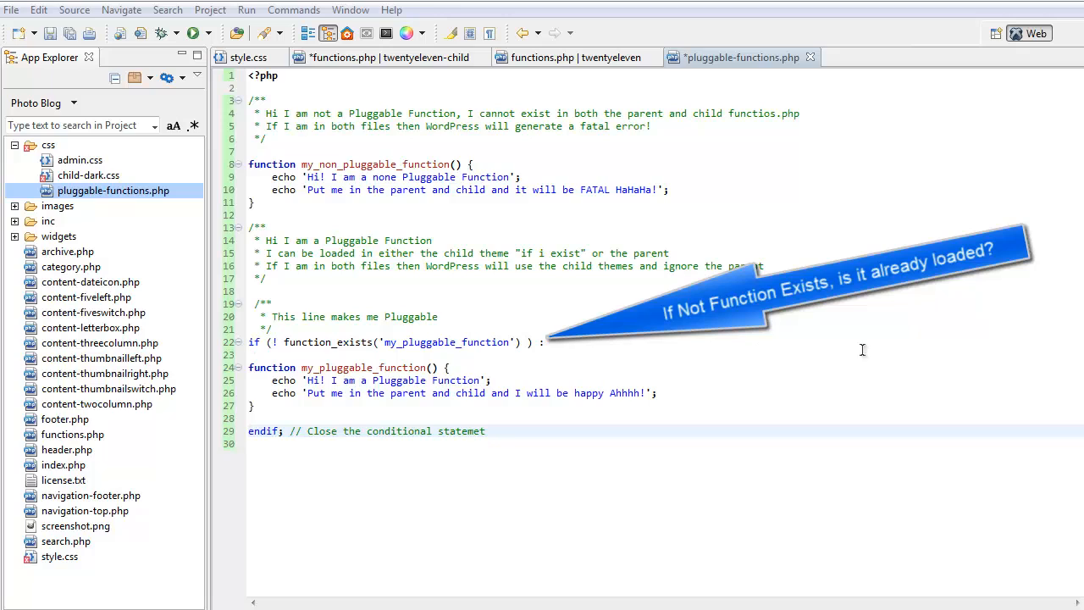
mouse_move(267, 435)
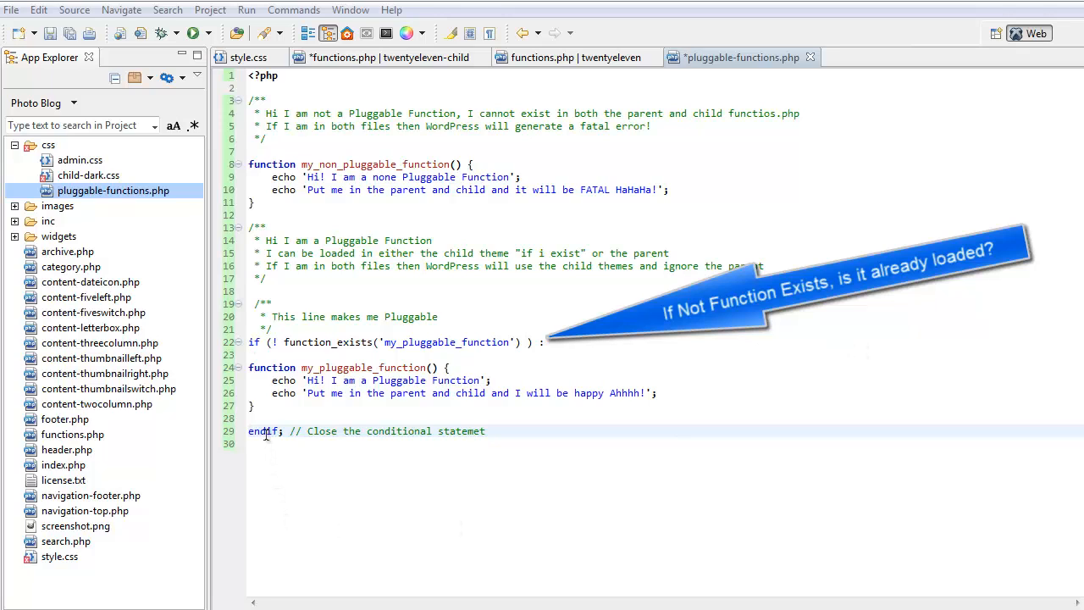
mouse_move(364, 430)
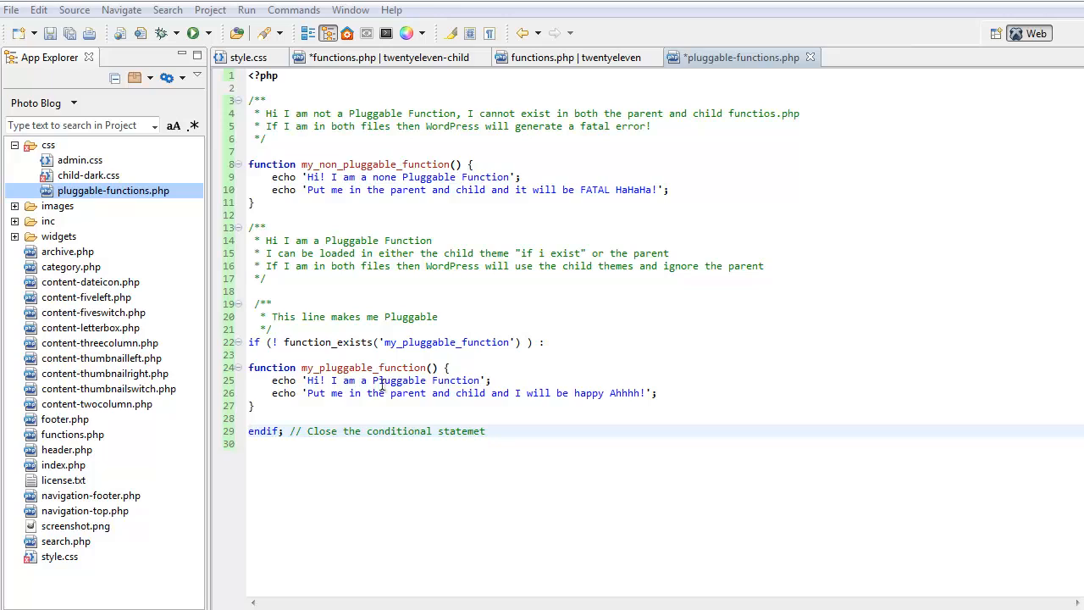
mouse_move(410, 398)
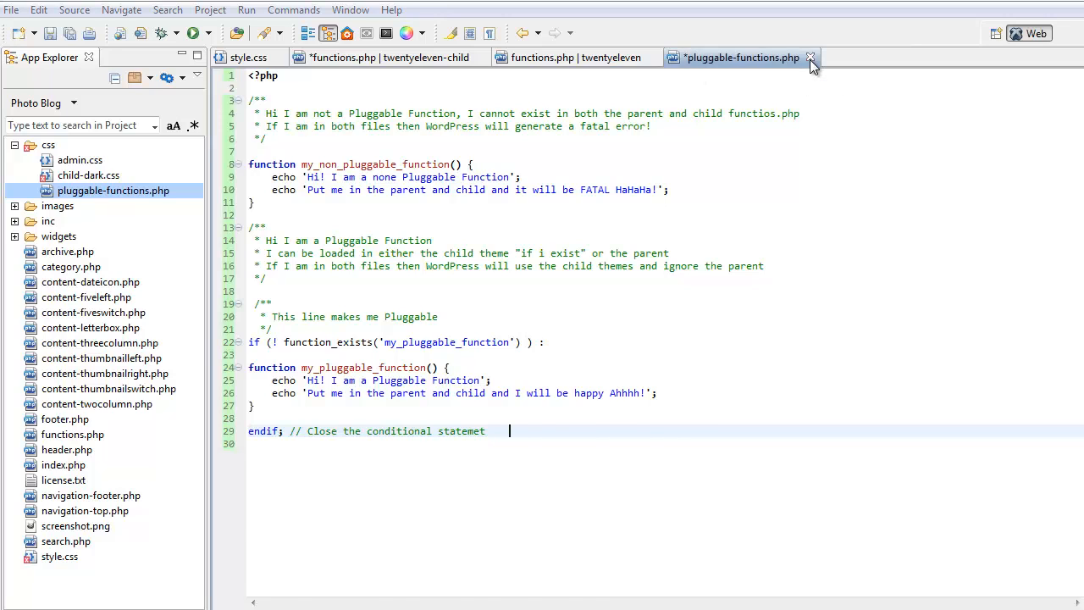
Step: Close the pluggable-functions.php tab and scroll functions.php through twentyeleven_setup and header_style
click(810, 57)
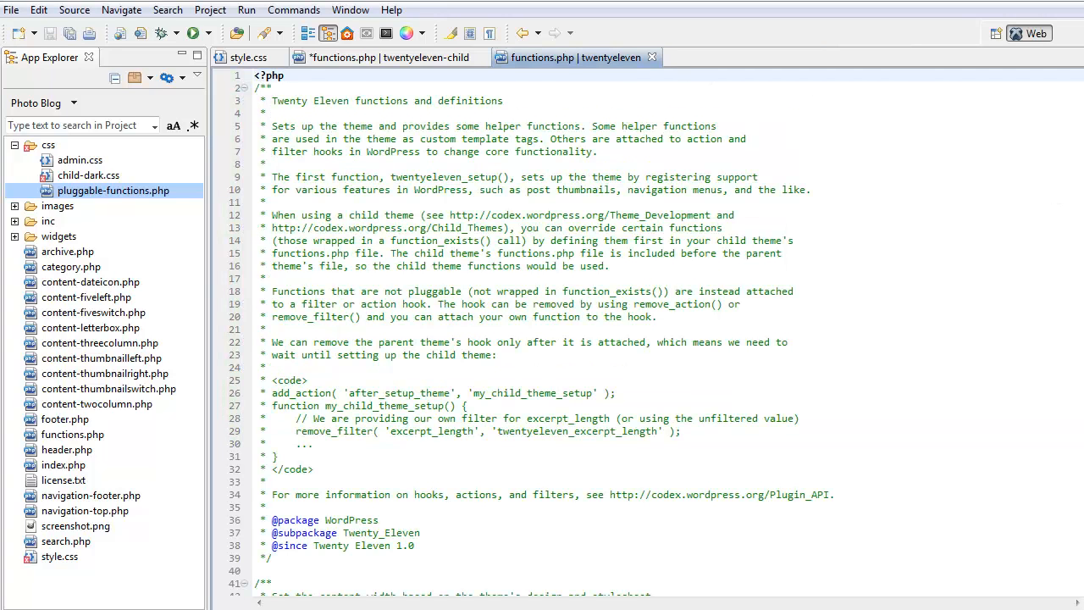
scroll(down, 3)
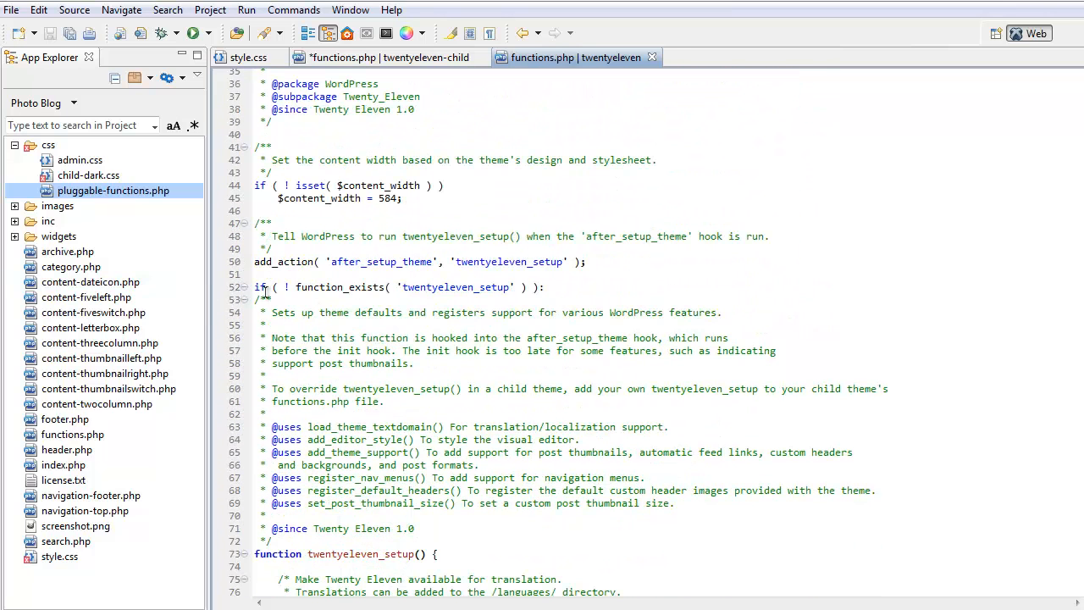
mouse_move(444, 288)
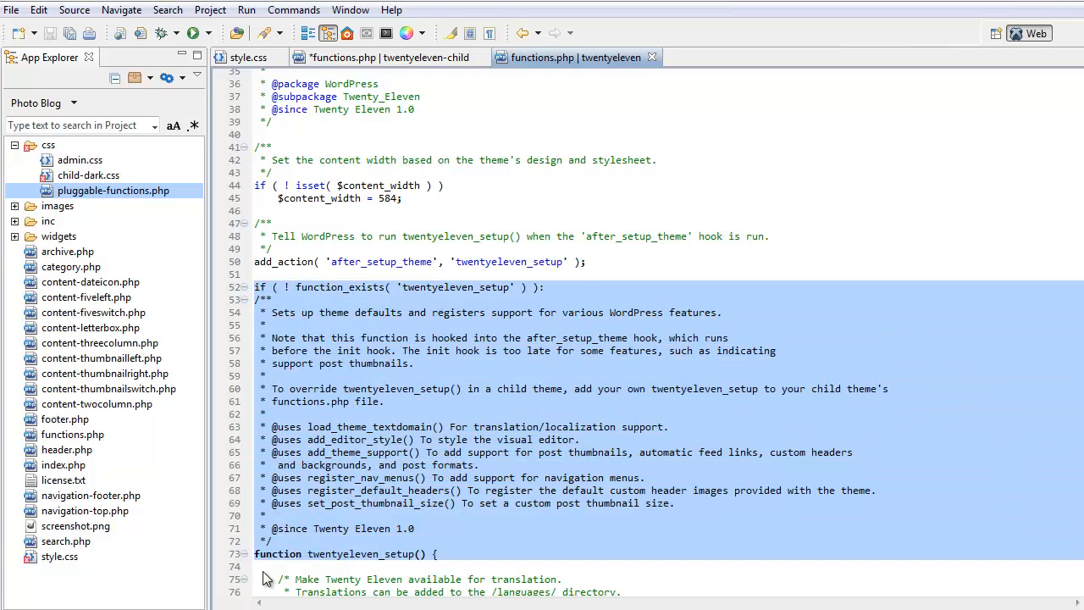
scroll(down, 3)
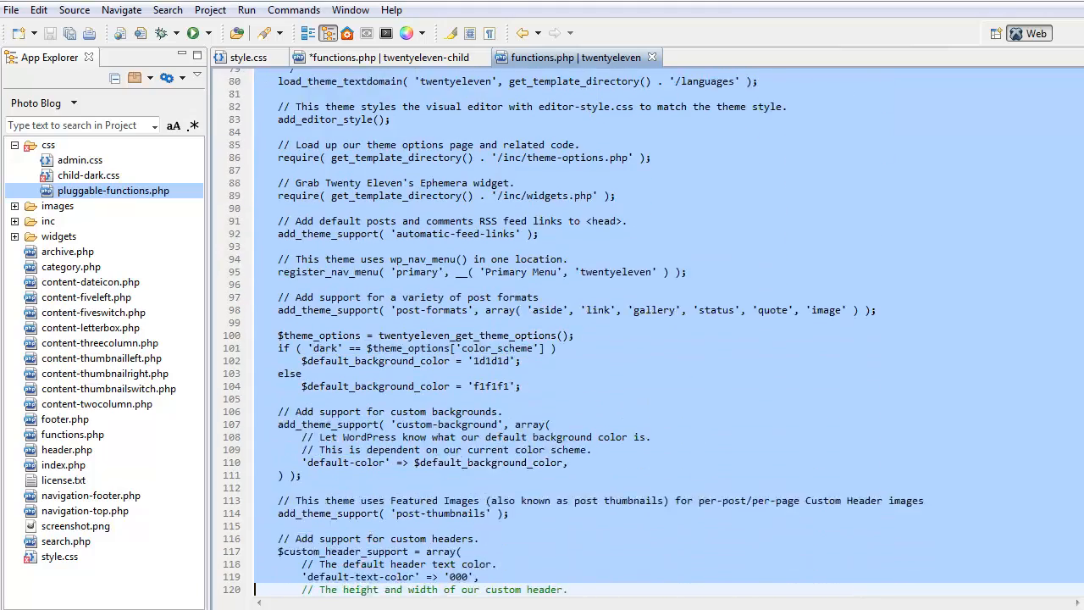
scroll(down, 3)
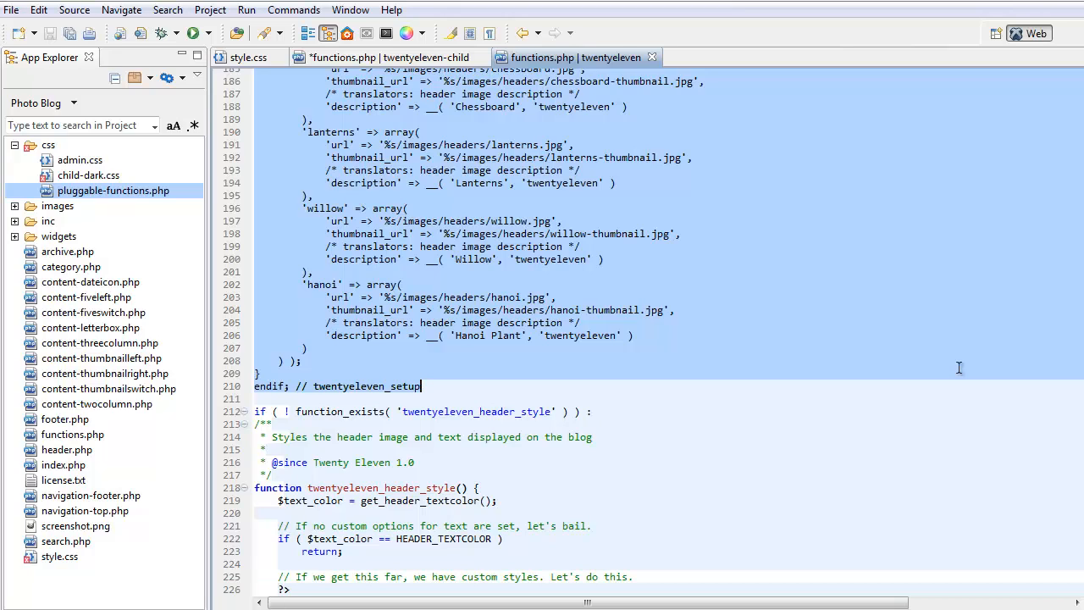
mouse_move(959, 375)
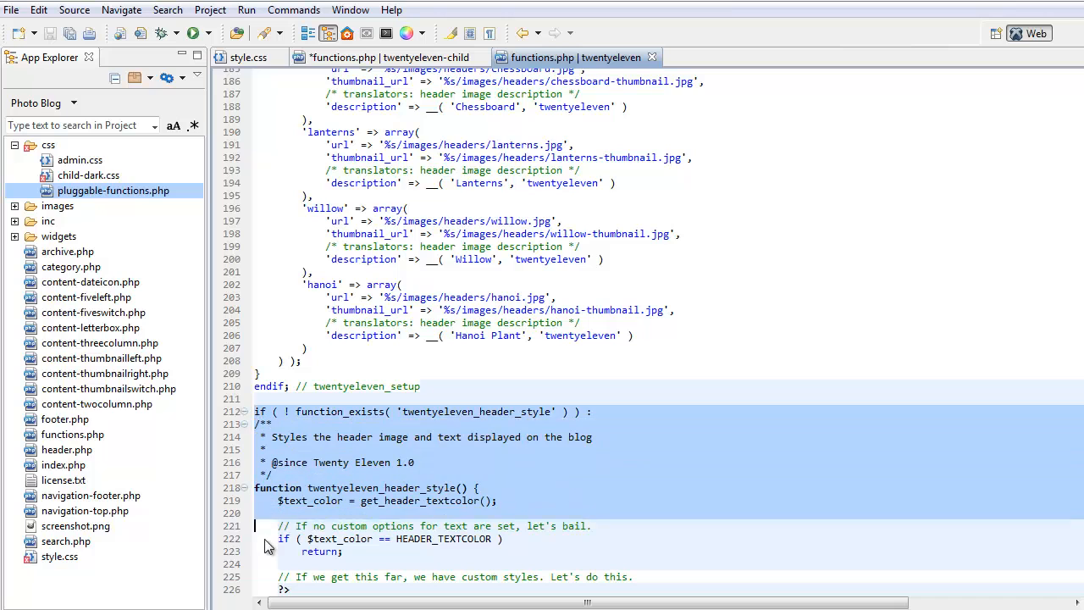
scroll(down, 3)
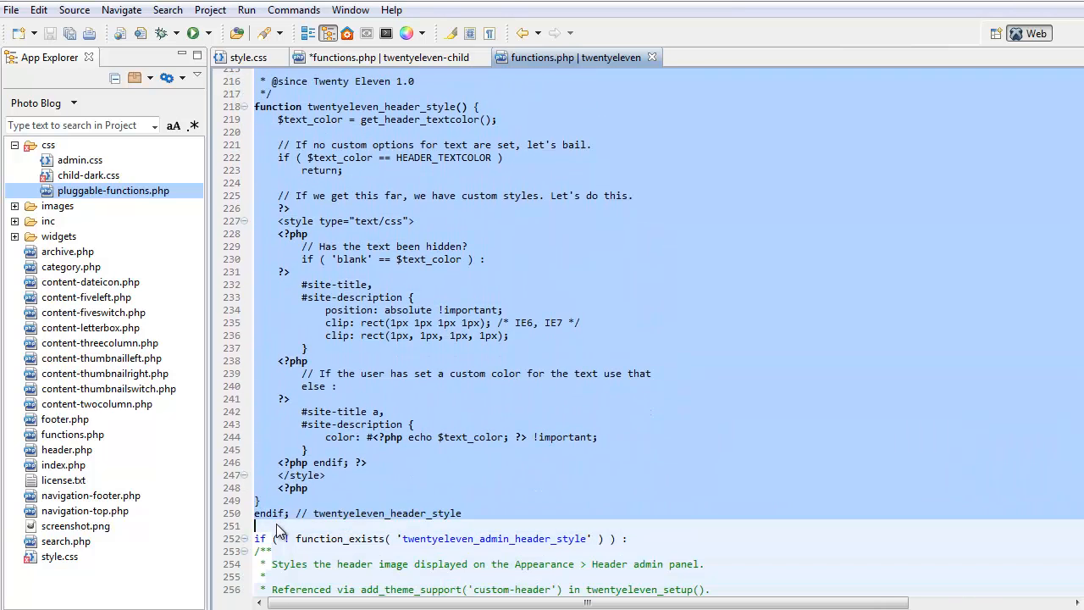
text(!)
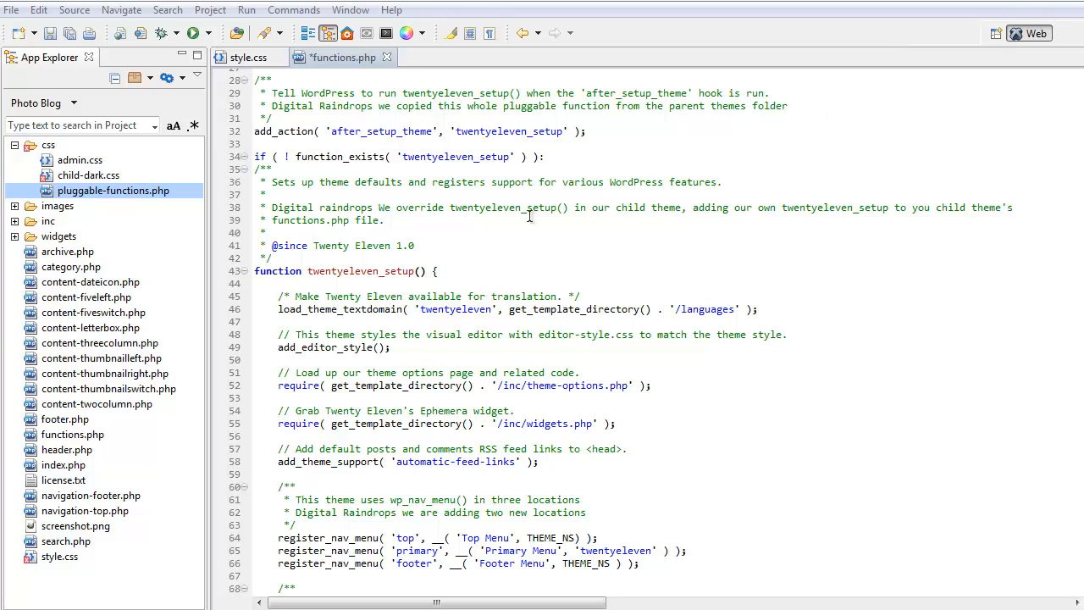
mouse_move(694, 211)
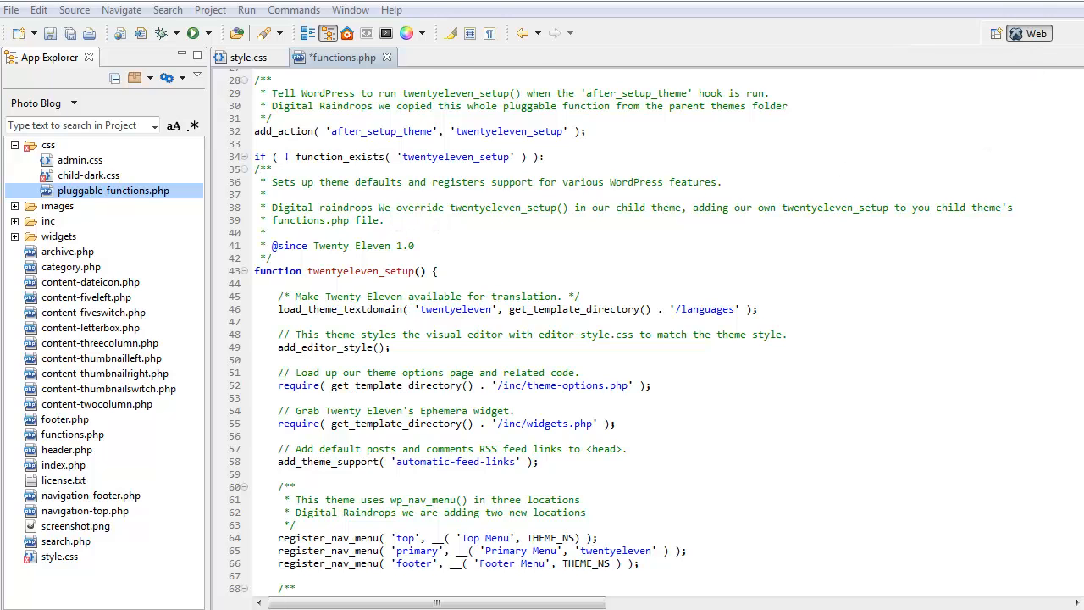
scroll(down, 3)
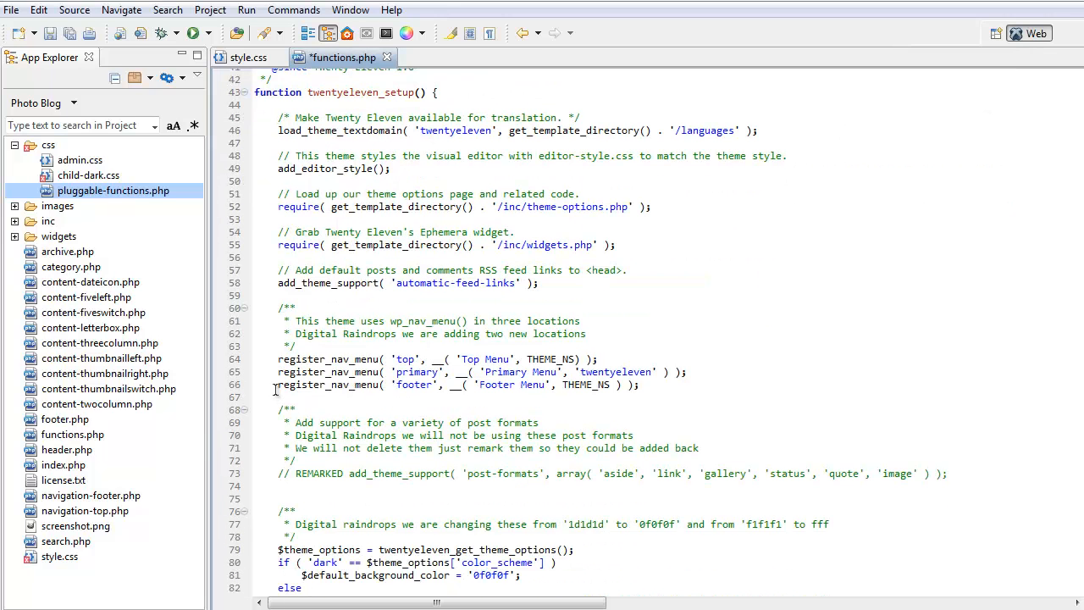
mouse_move(398, 384)
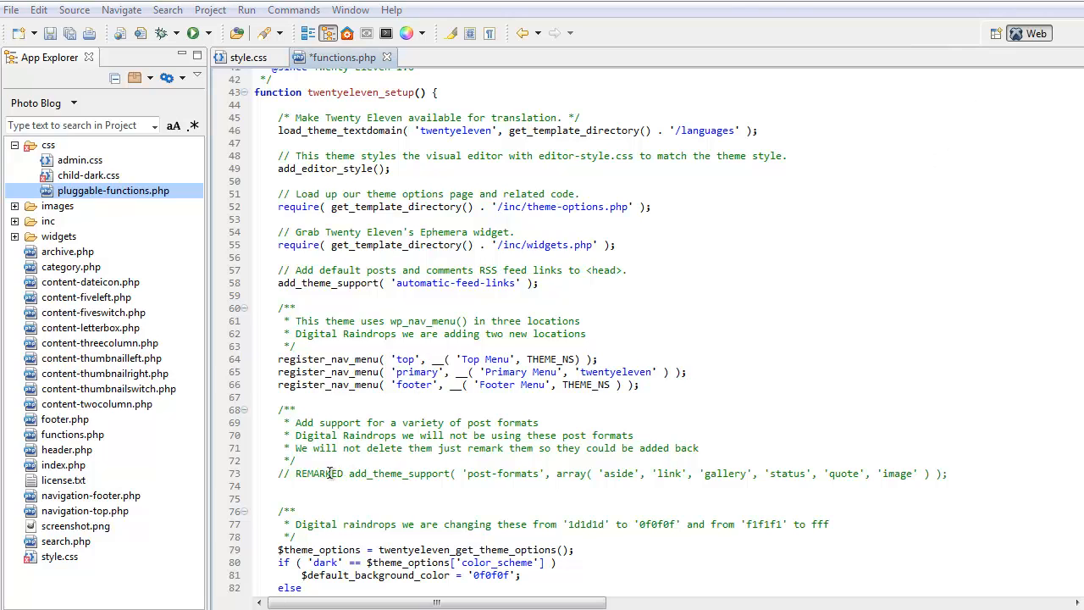
mouse_move(549, 474)
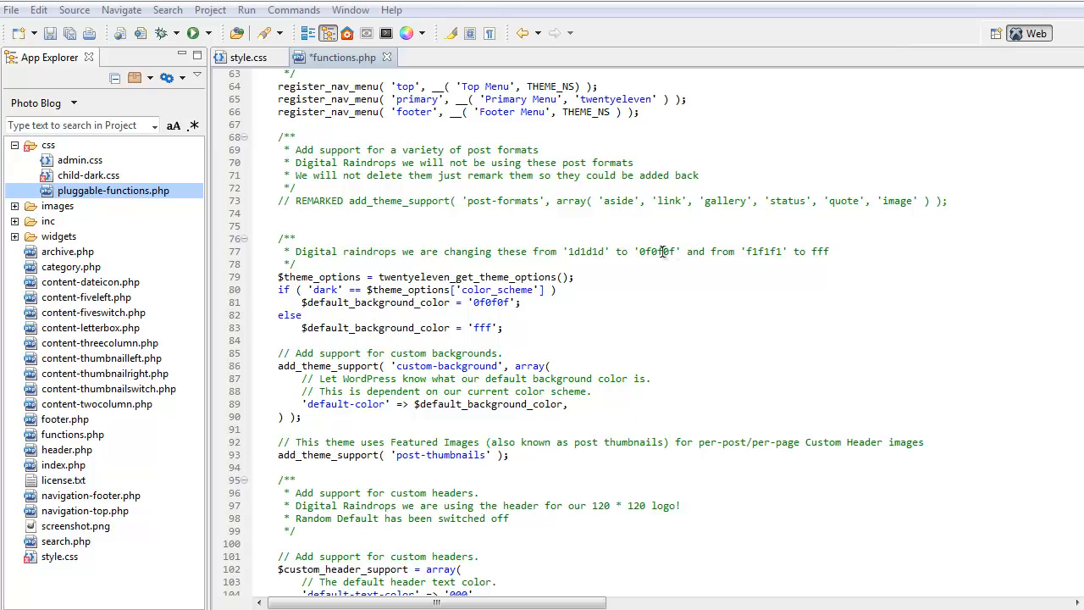
mouse_move(744, 253)
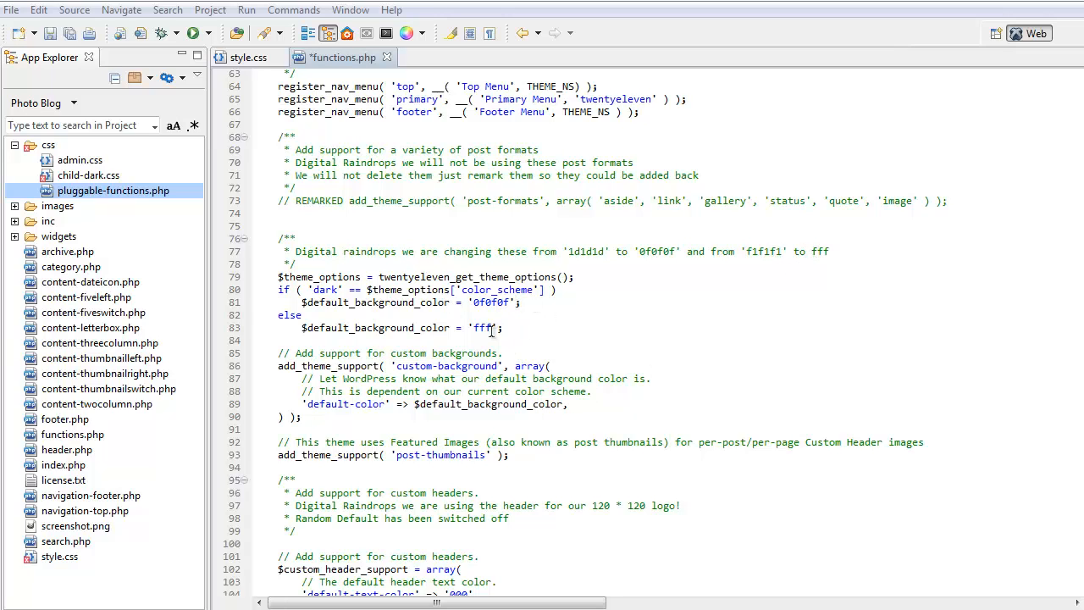
mouse_move(946, 343)
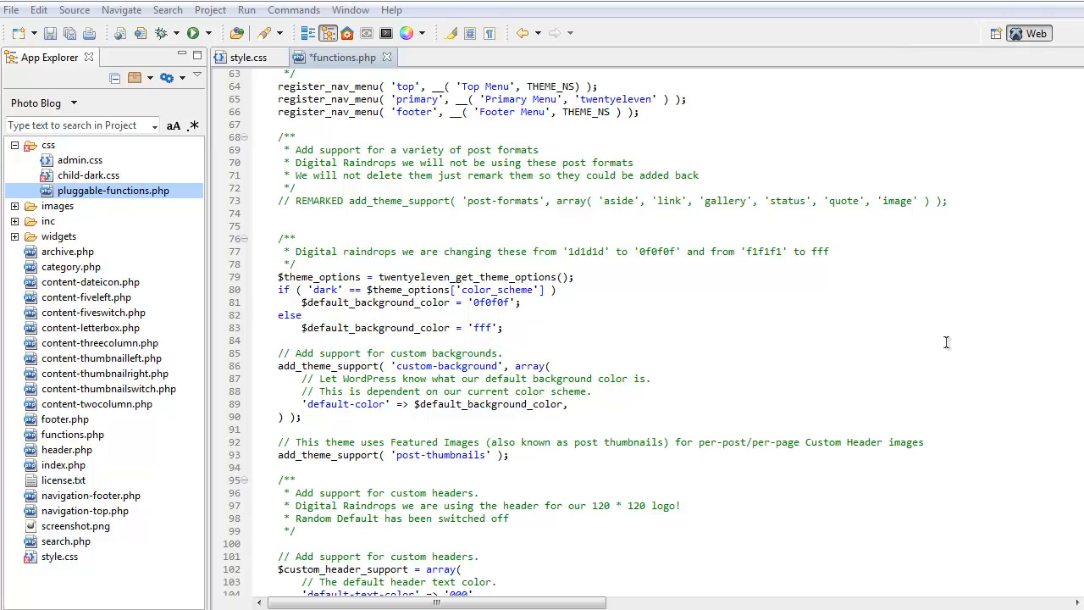
mouse_move(652, 331)
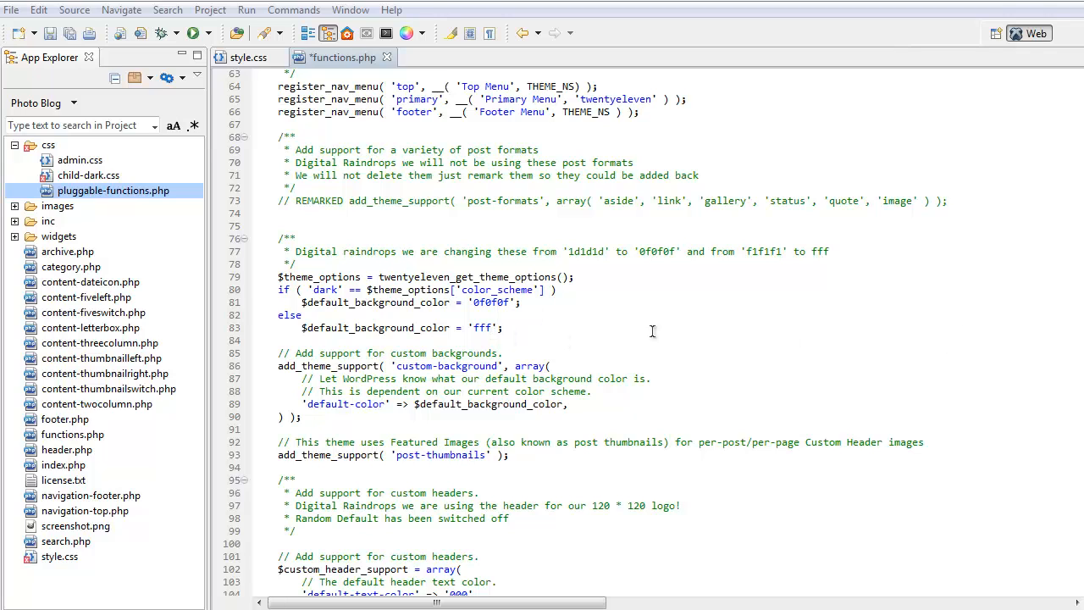
scroll(down, 3)
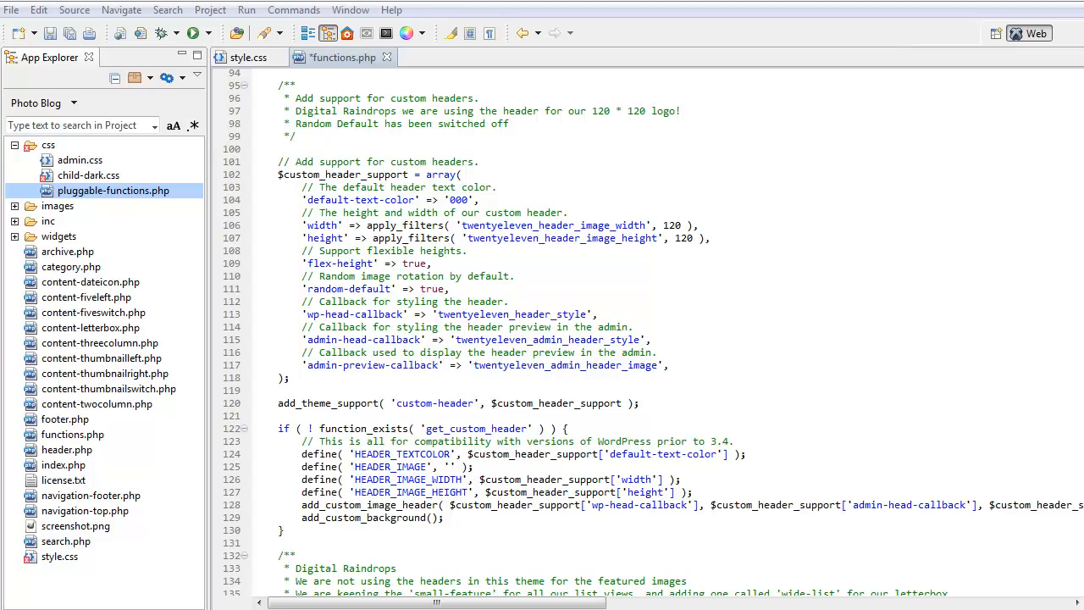
mouse_move(844, 75)
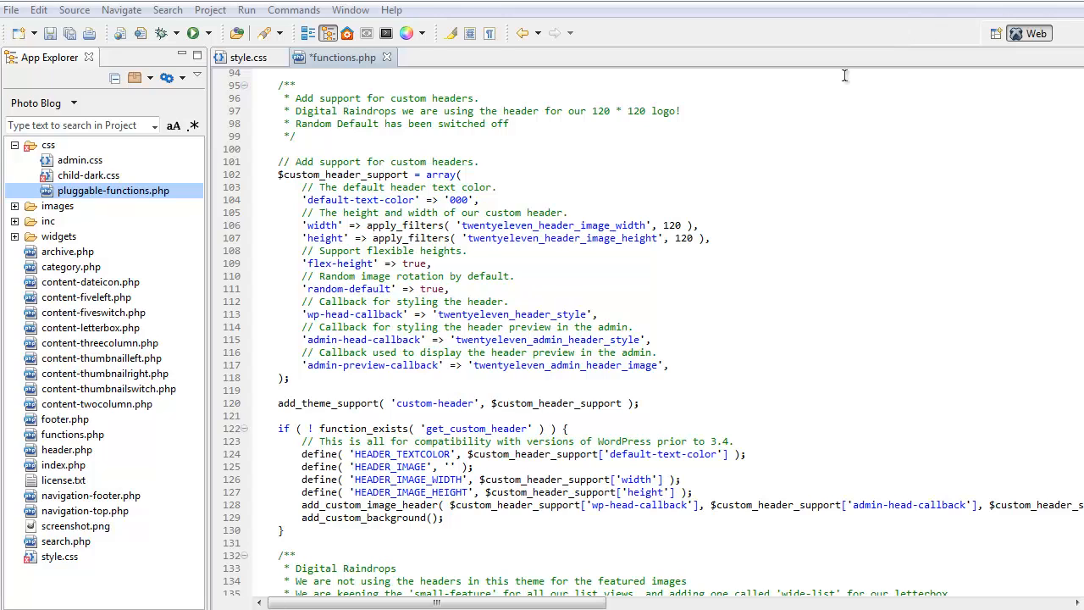
mouse_move(734, 229)
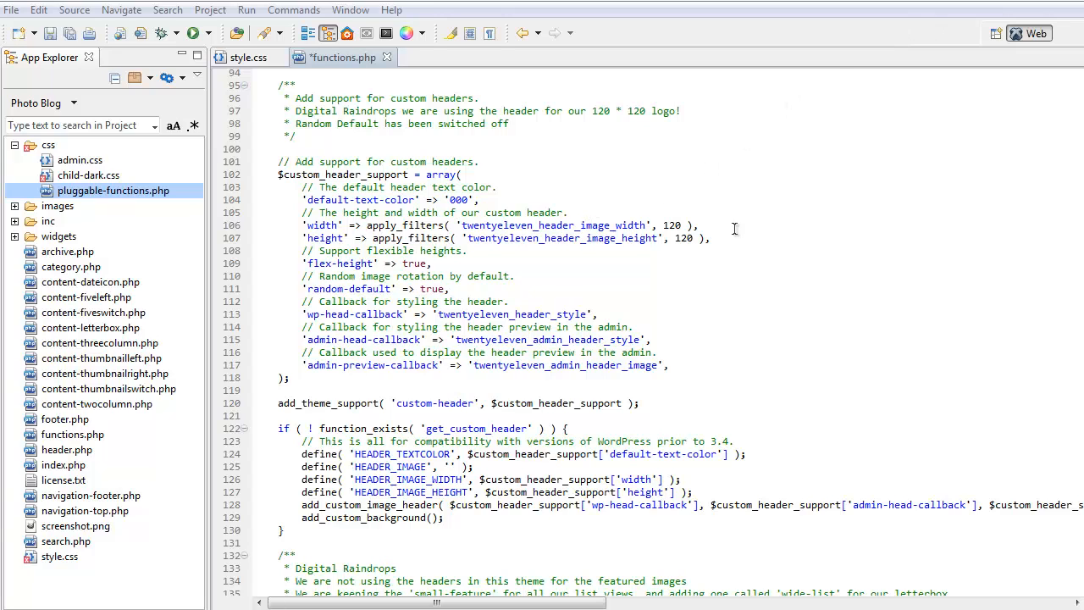
mouse_move(978, 191)
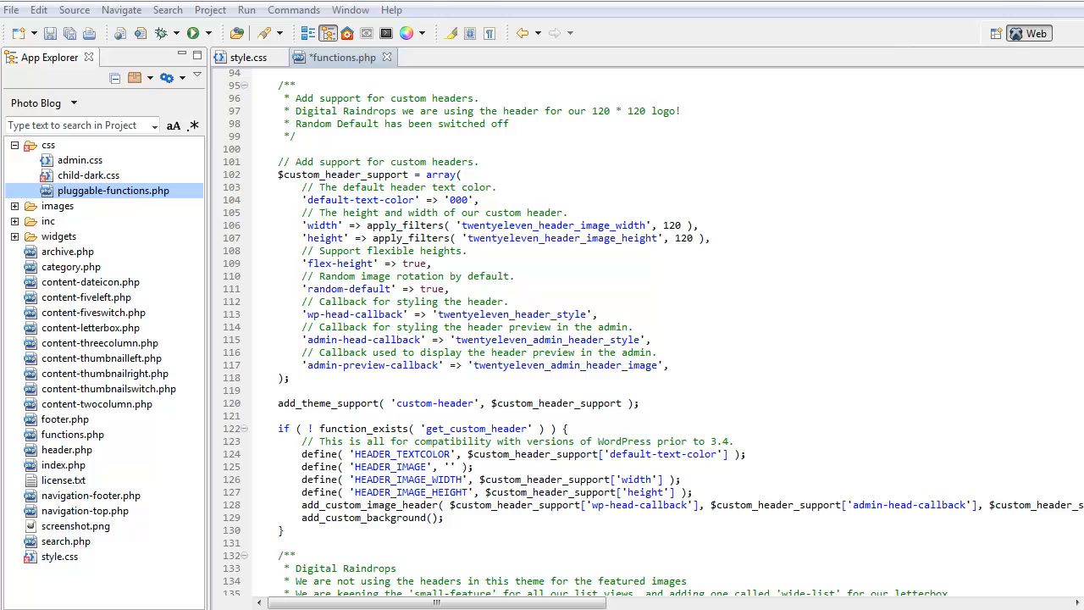
scroll(down, 3)
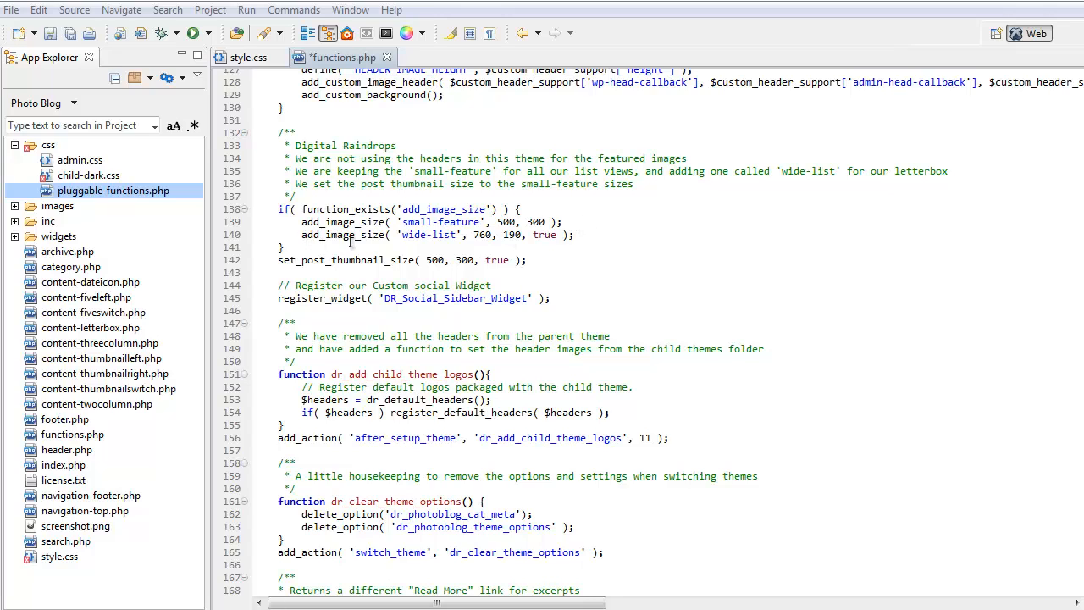
mouse_move(452, 273)
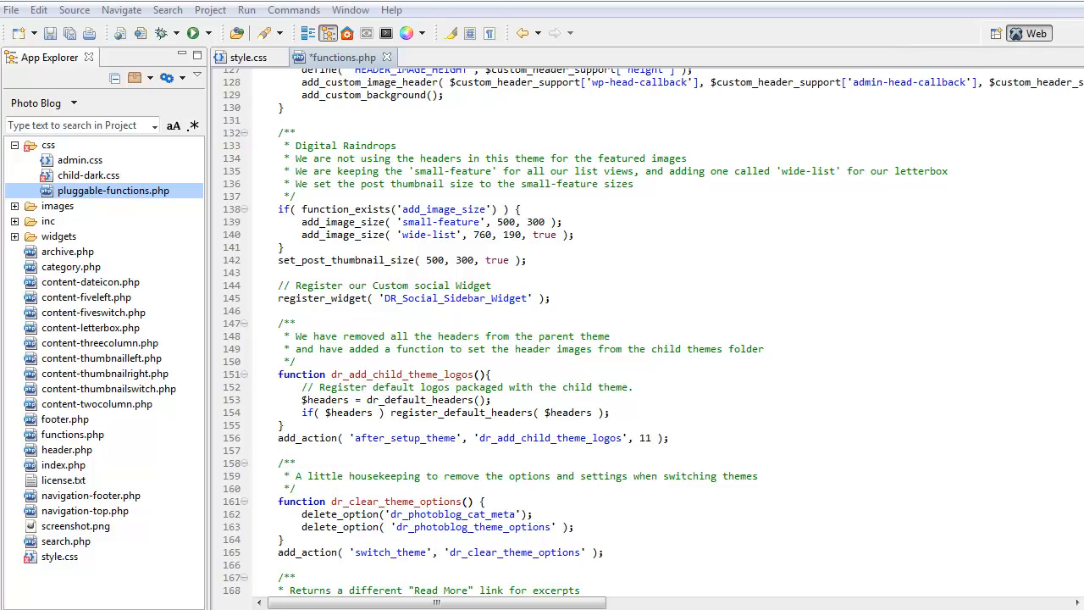
Step: Expand the images folder in App Explorer to show its headers and social-media subfolders
scroll(down, 3)
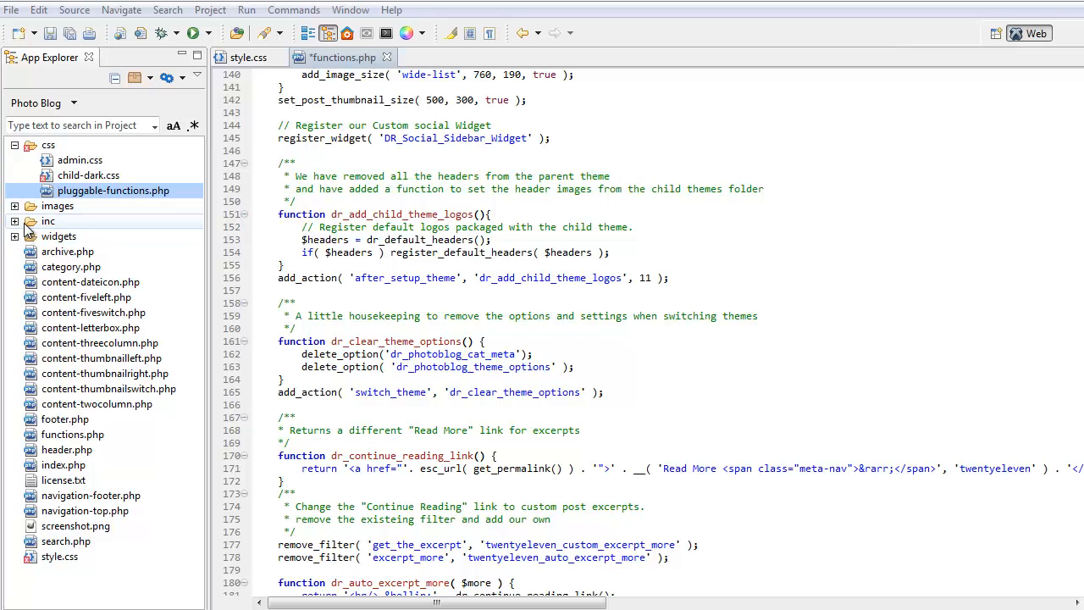
click(30, 206)
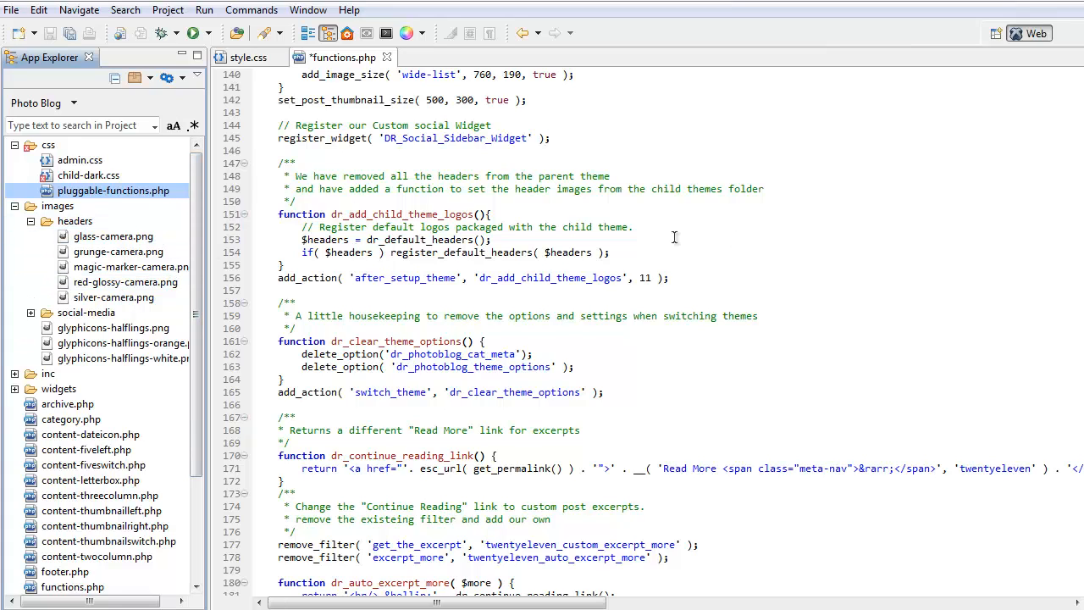
mouse_move(965, 160)
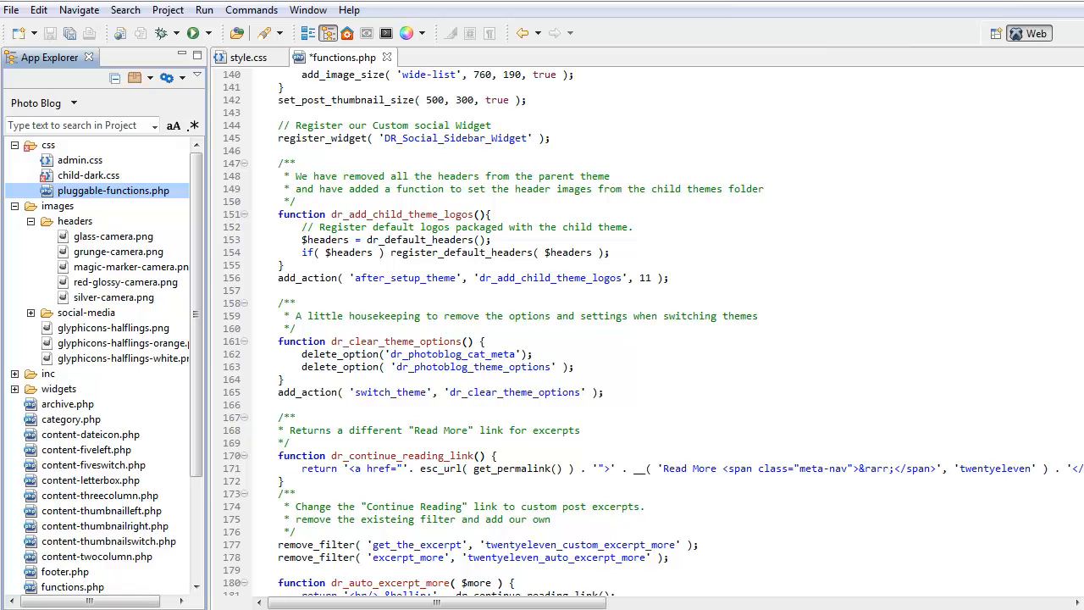
scroll(down, 3)
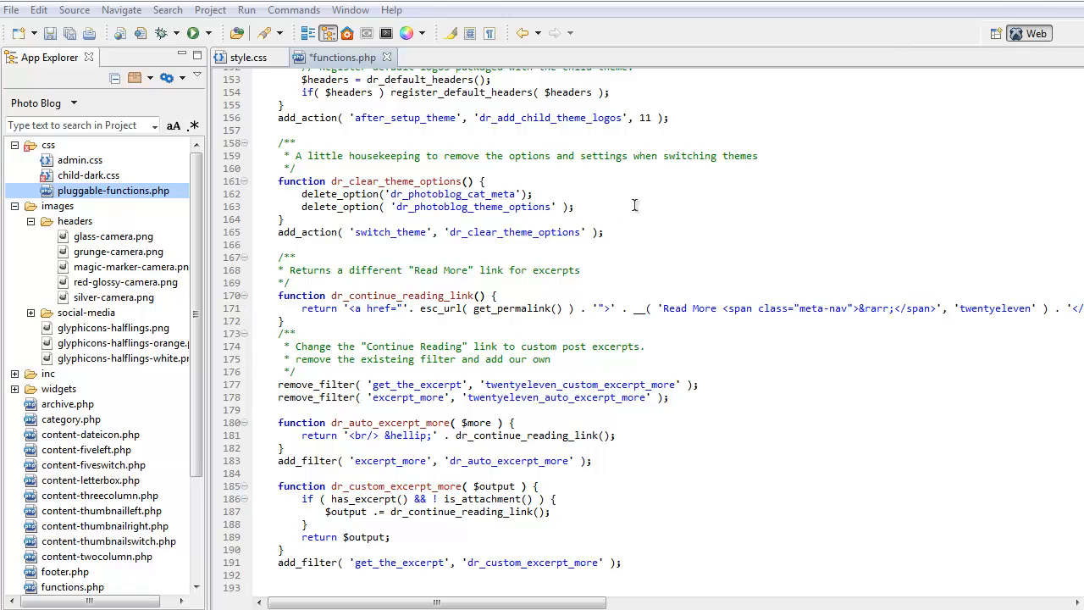
scroll(down, 3)
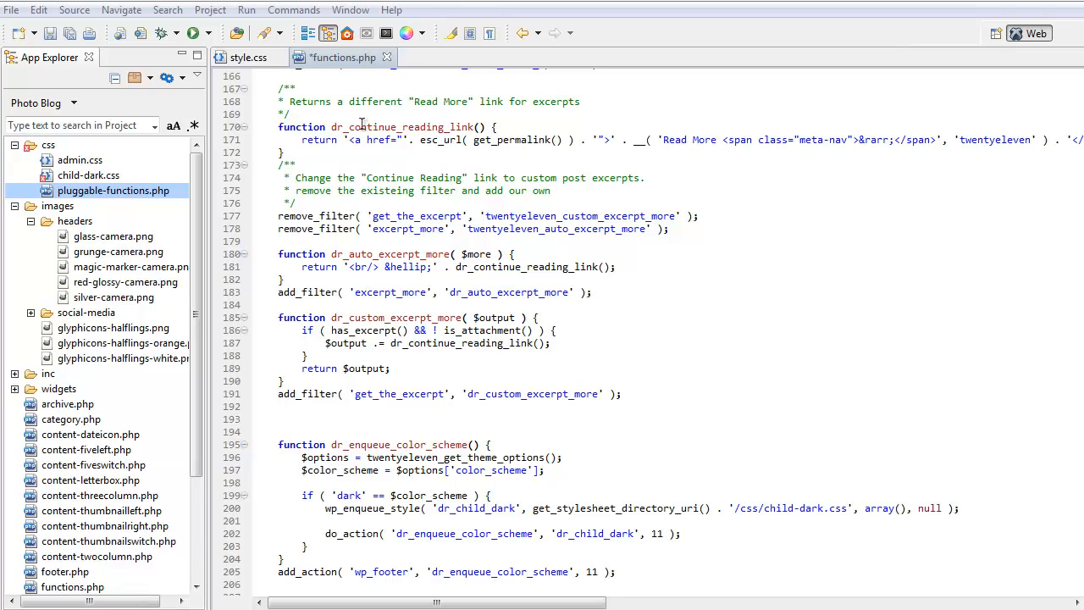
mouse_move(436, 139)
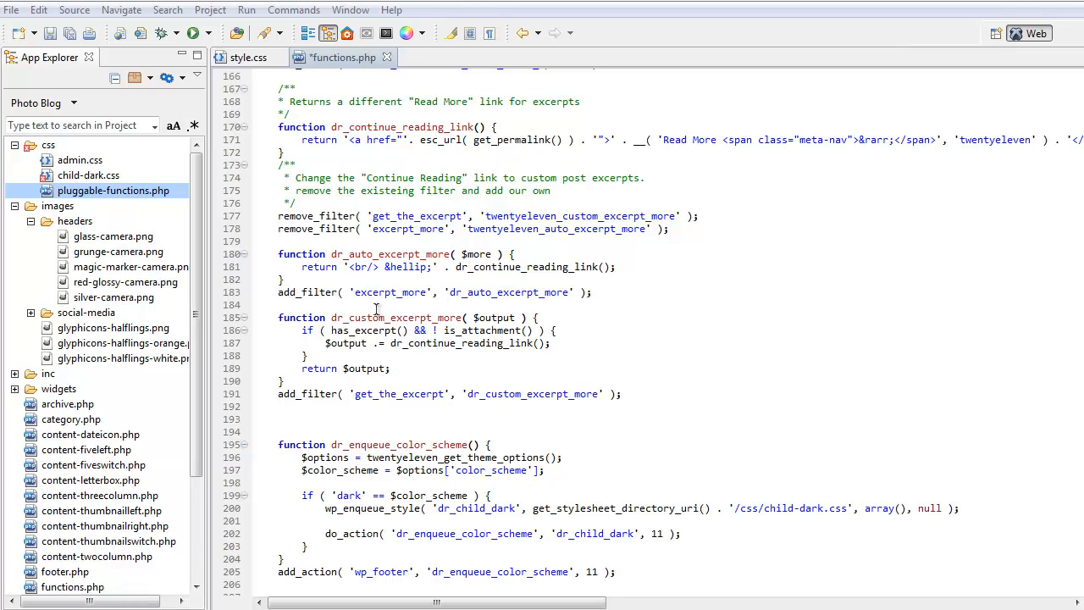
mouse_move(936, 328)
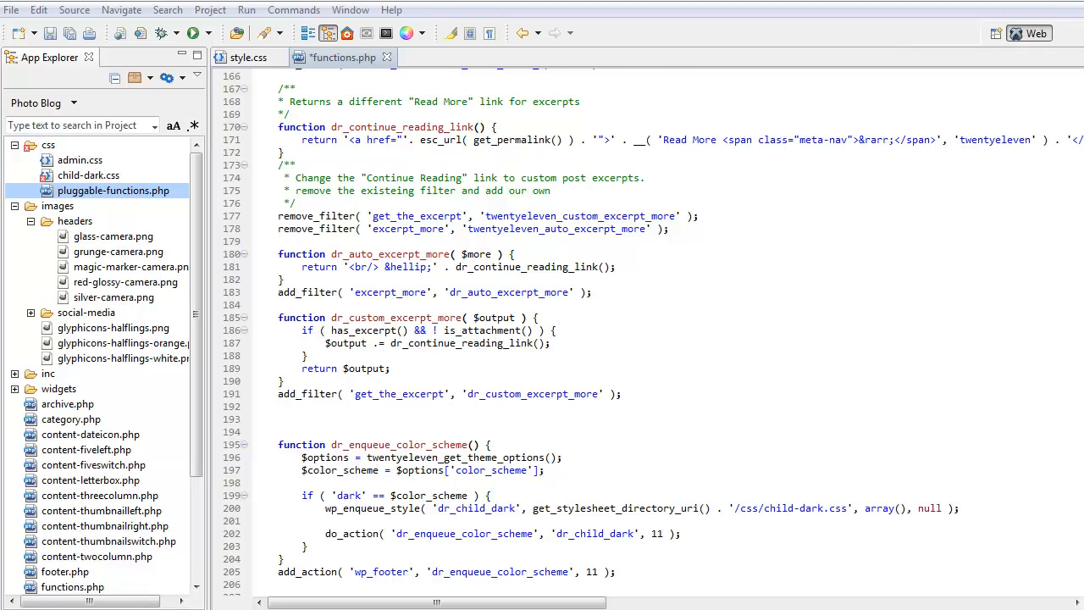
scroll(down, 3)
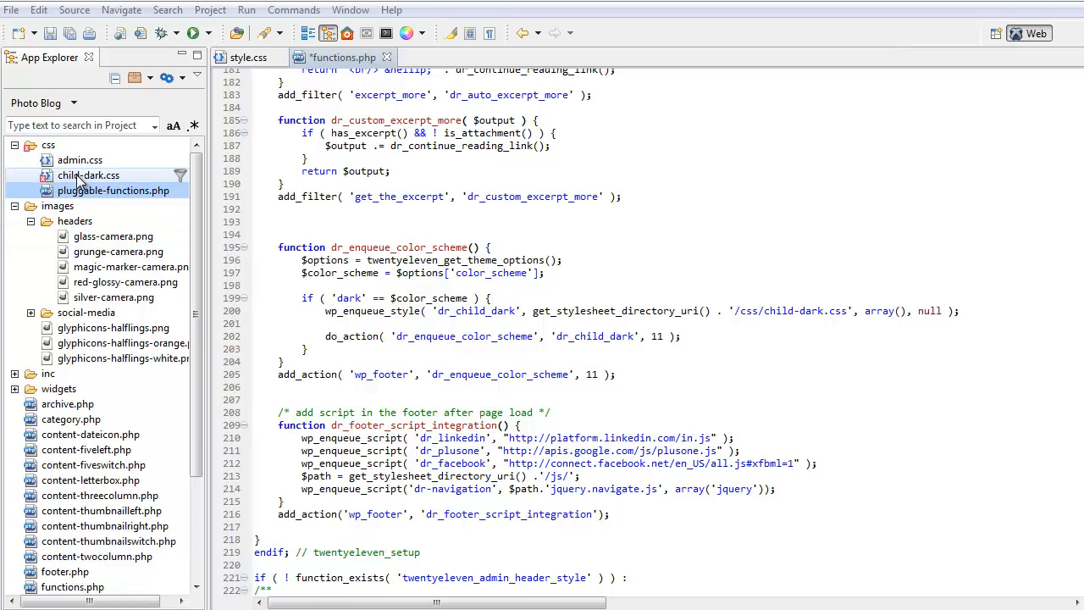
click(88, 175)
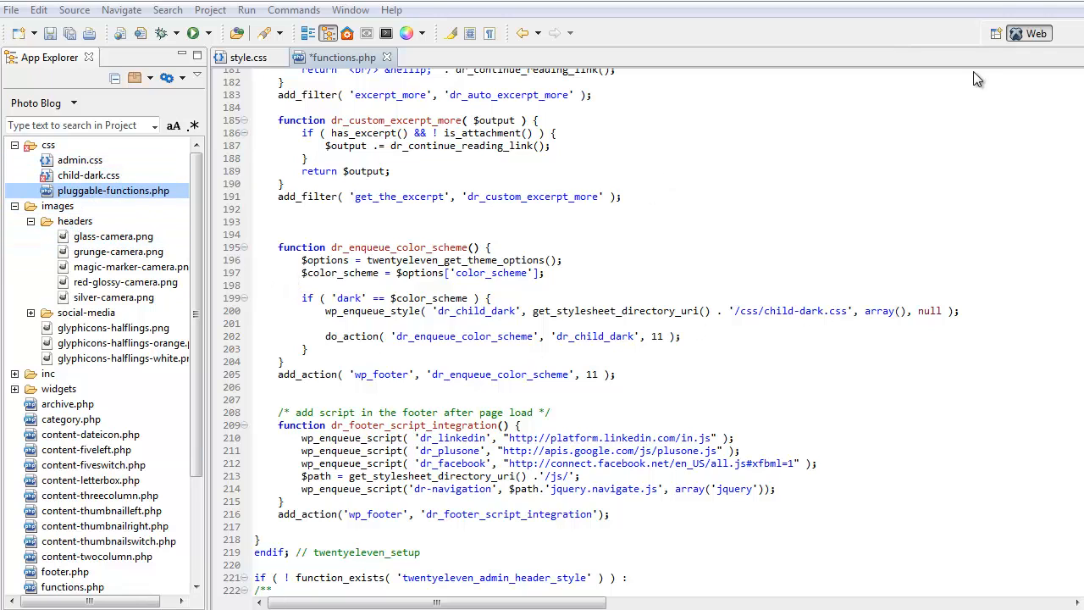
scroll(down, 3)
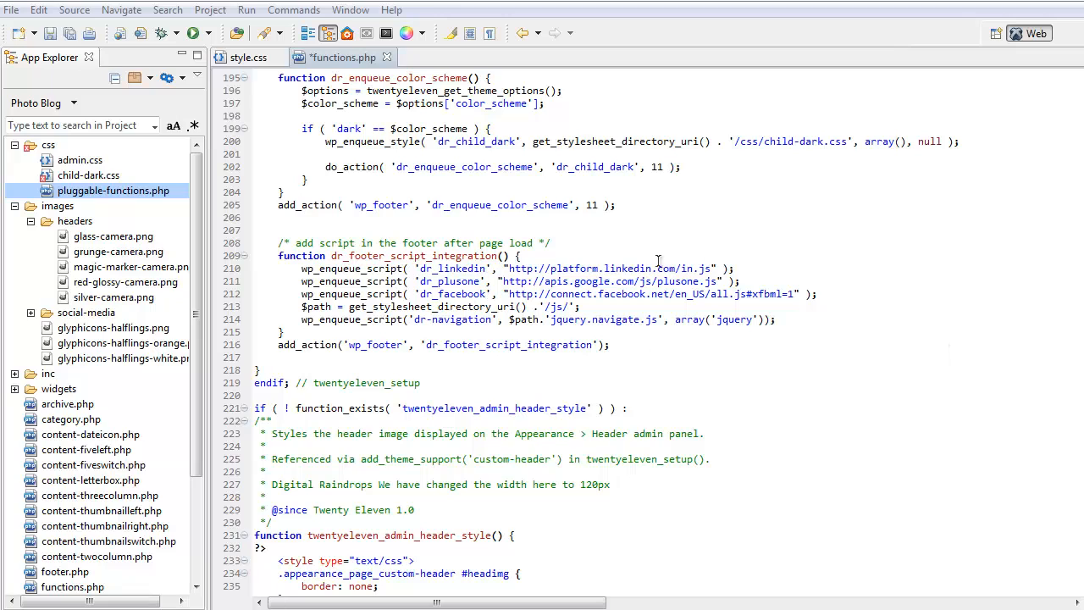
mouse_move(913, 261)
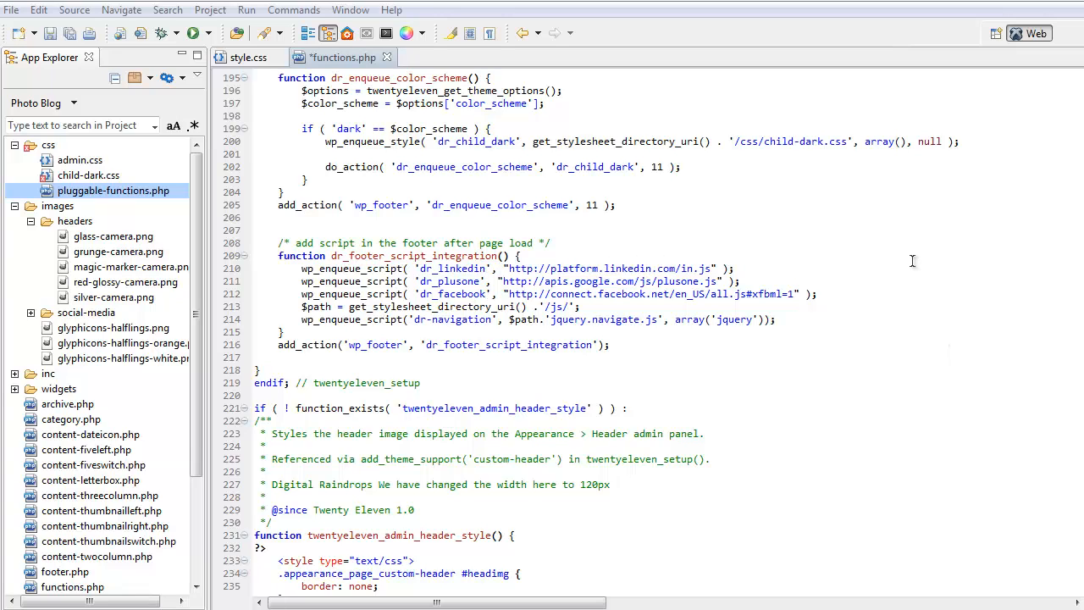
mouse_move(646, 255)
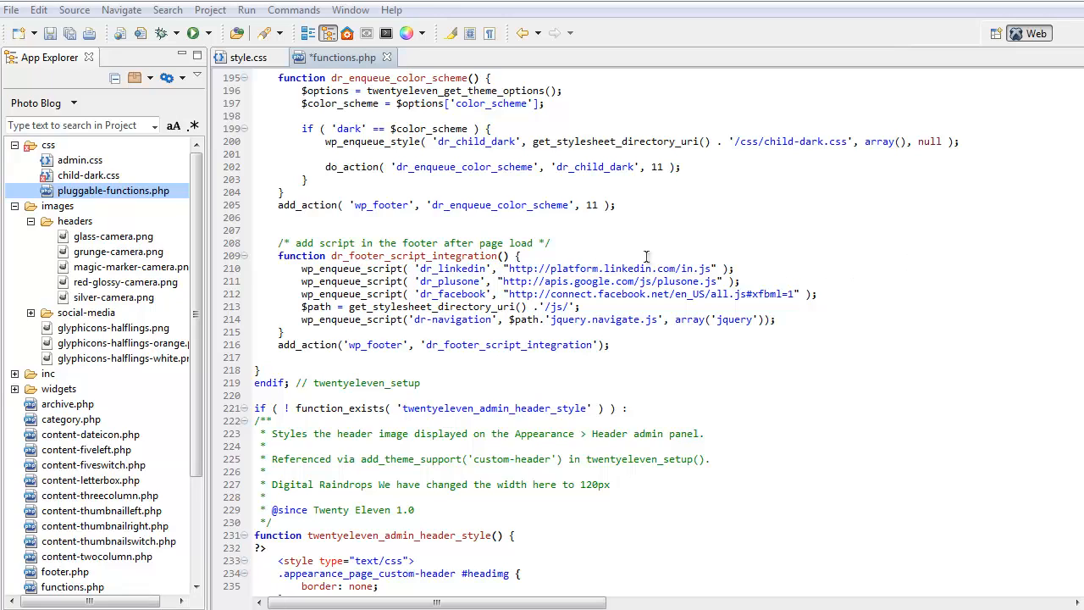
mouse_move(642, 264)
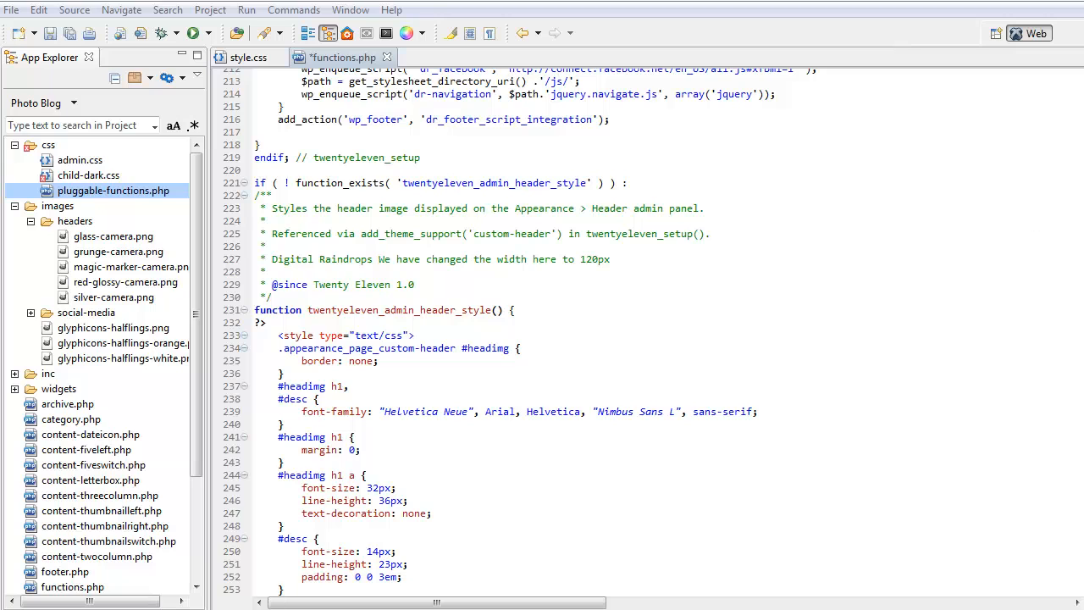
scroll(down, 3)
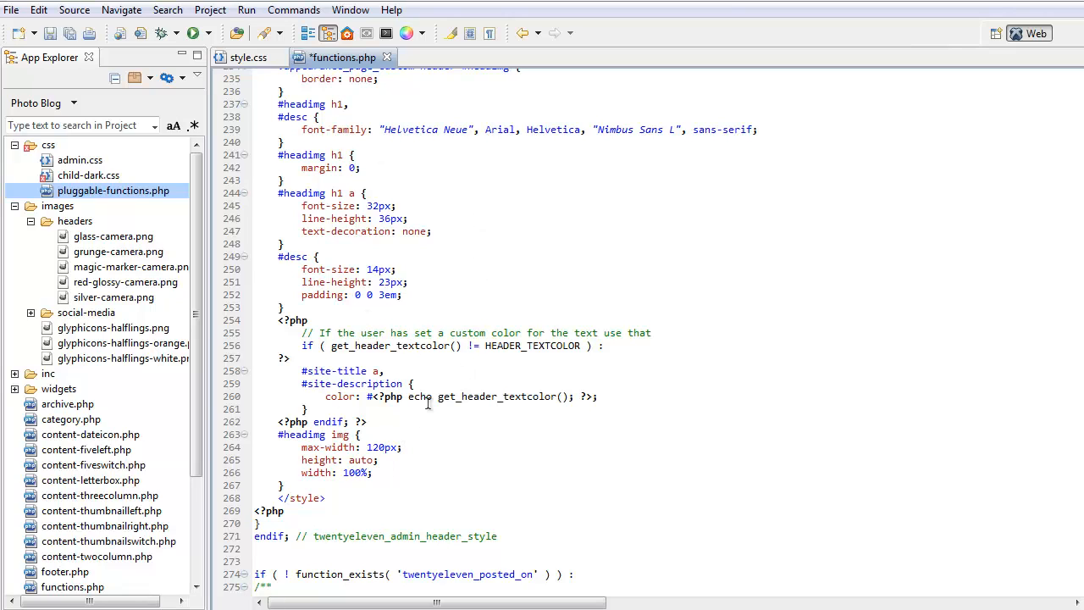
mouse_move(580, 449)
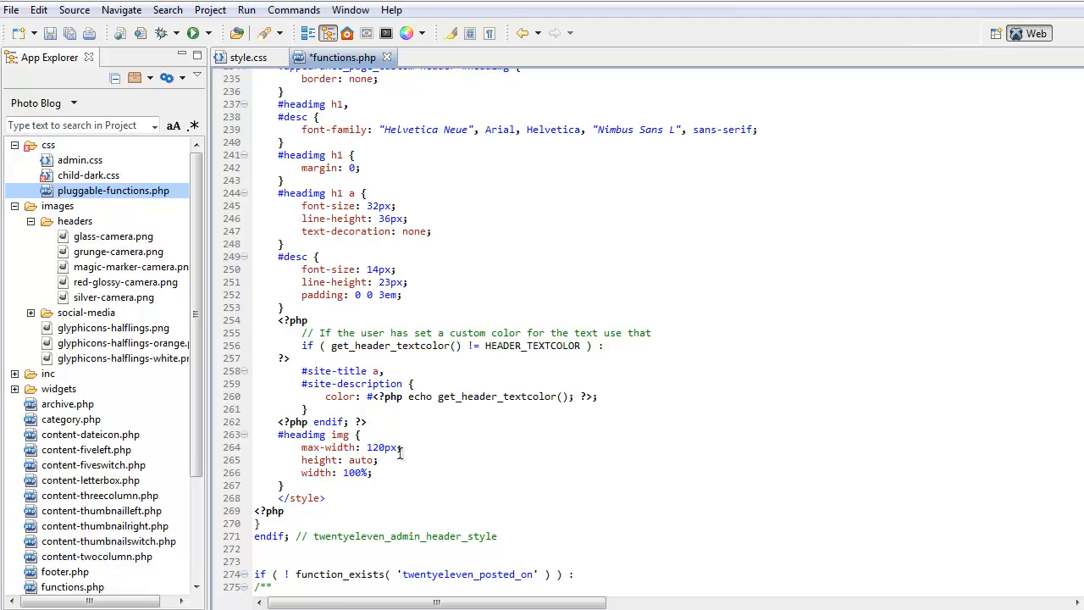
scroll(down, 3)
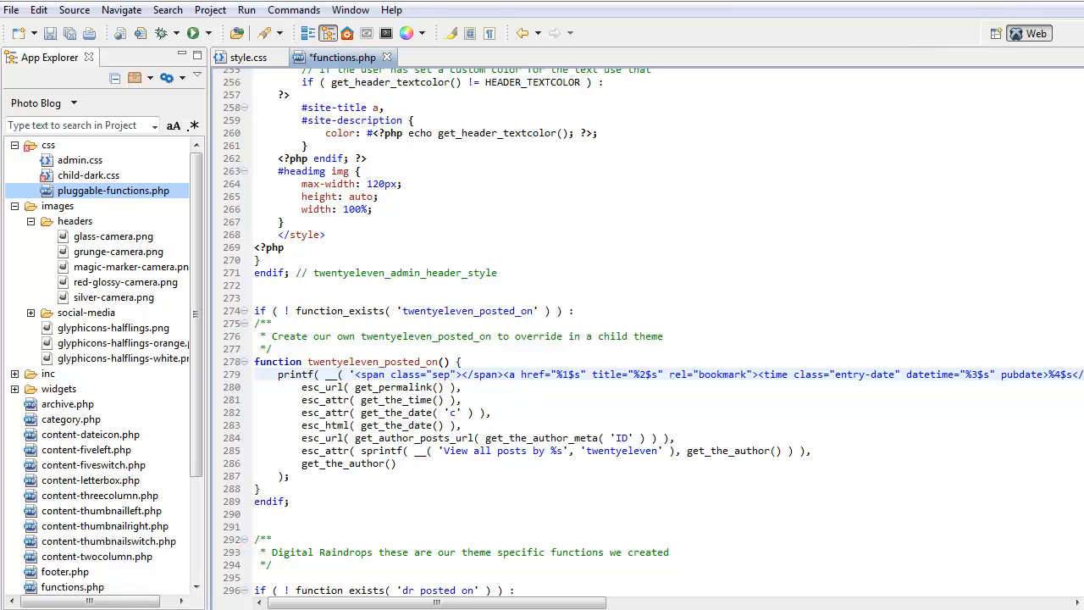
scroll(down, 3)
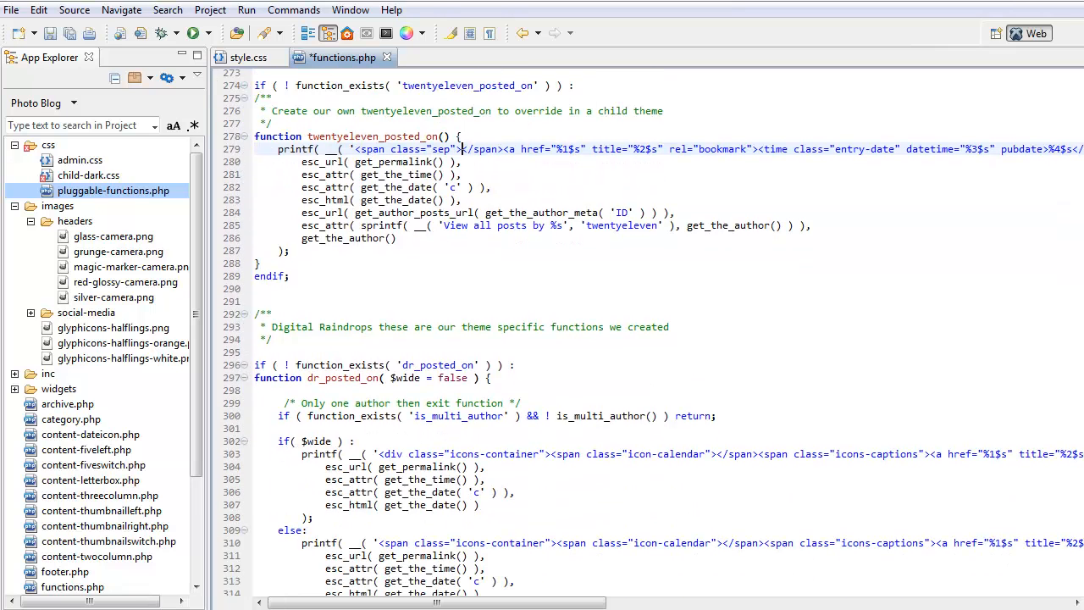
scroll(down, 3)
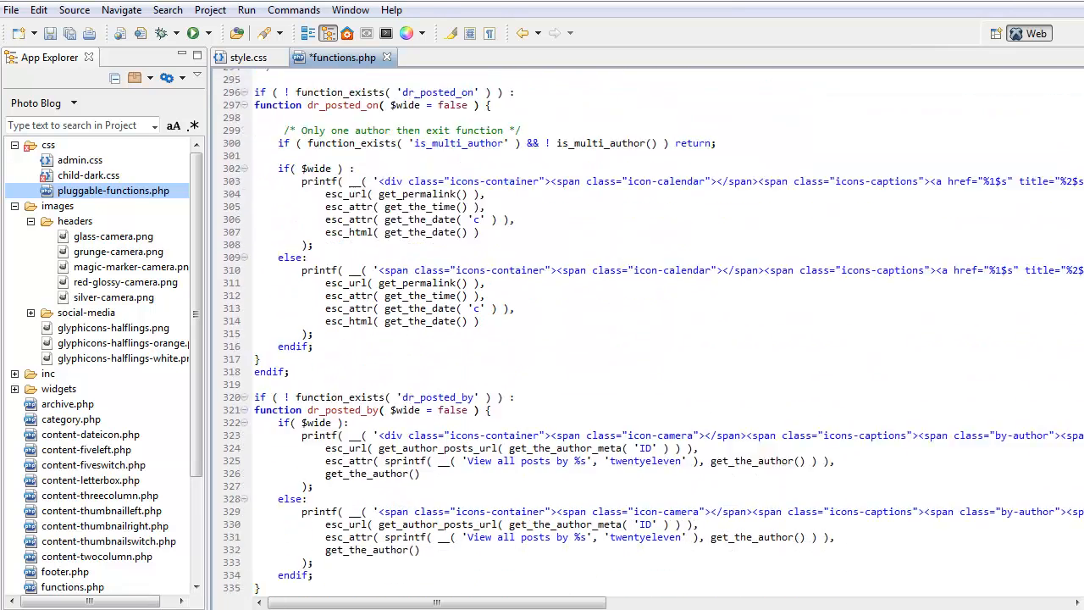
scroll(down, 3)
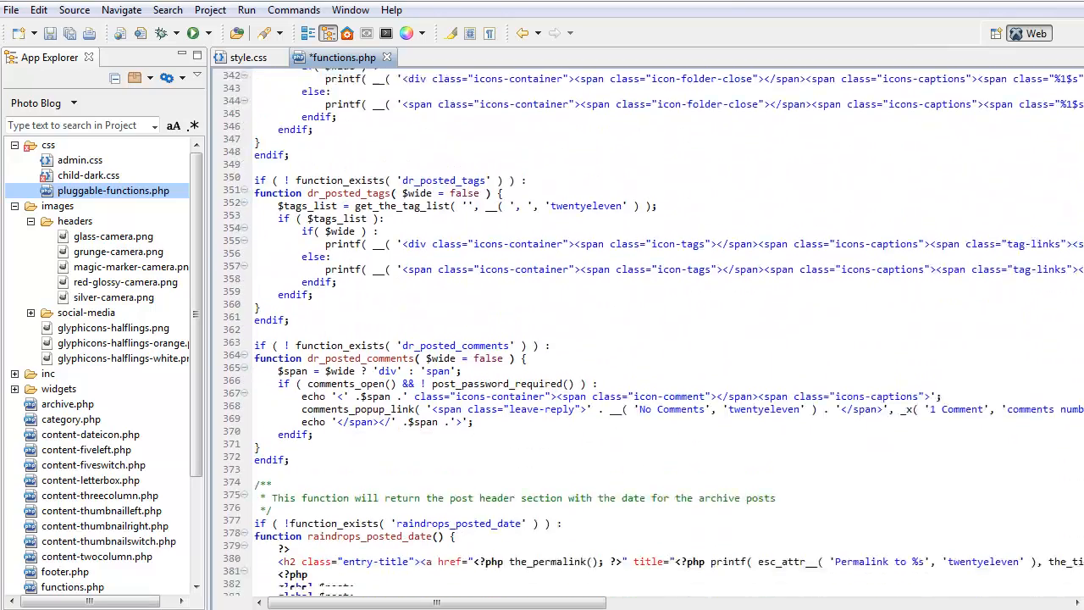
scroll(down, 3)
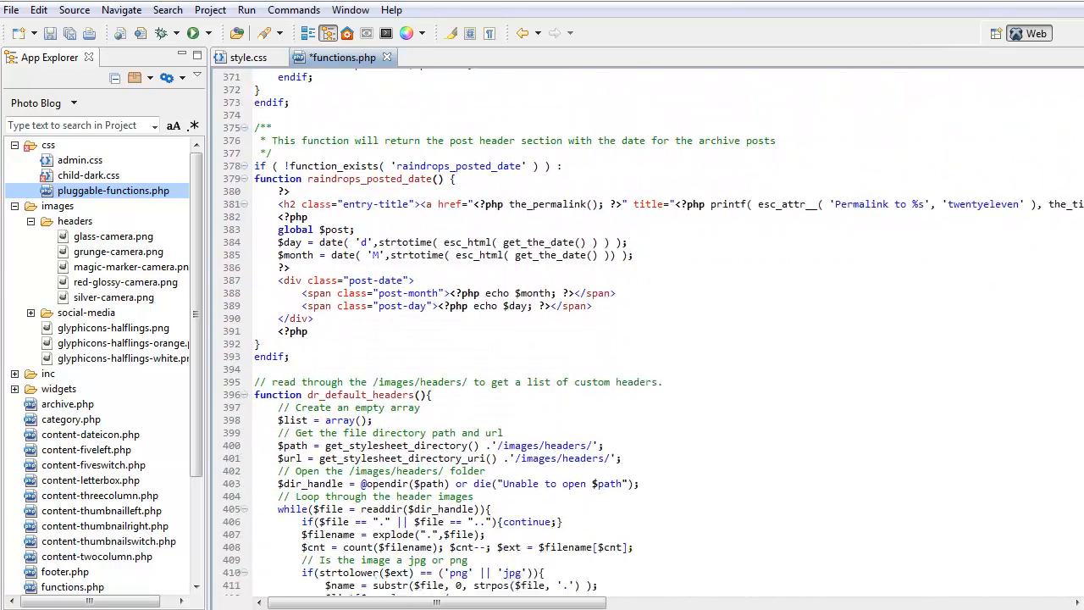
scroll(down, 3)
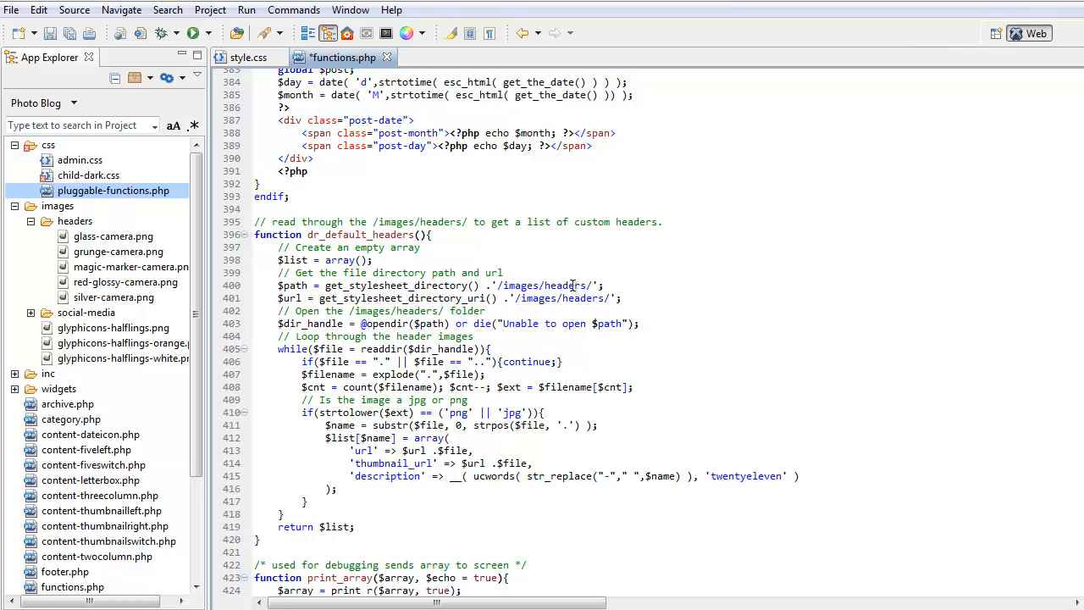
mouse_move(385, 435)
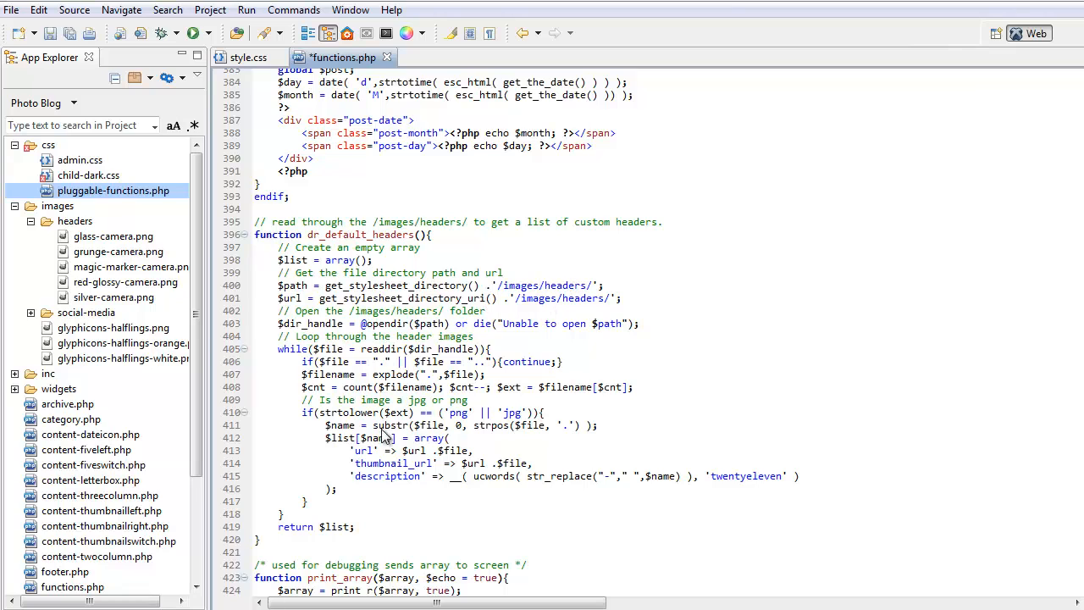
mouse_move(410, 308)
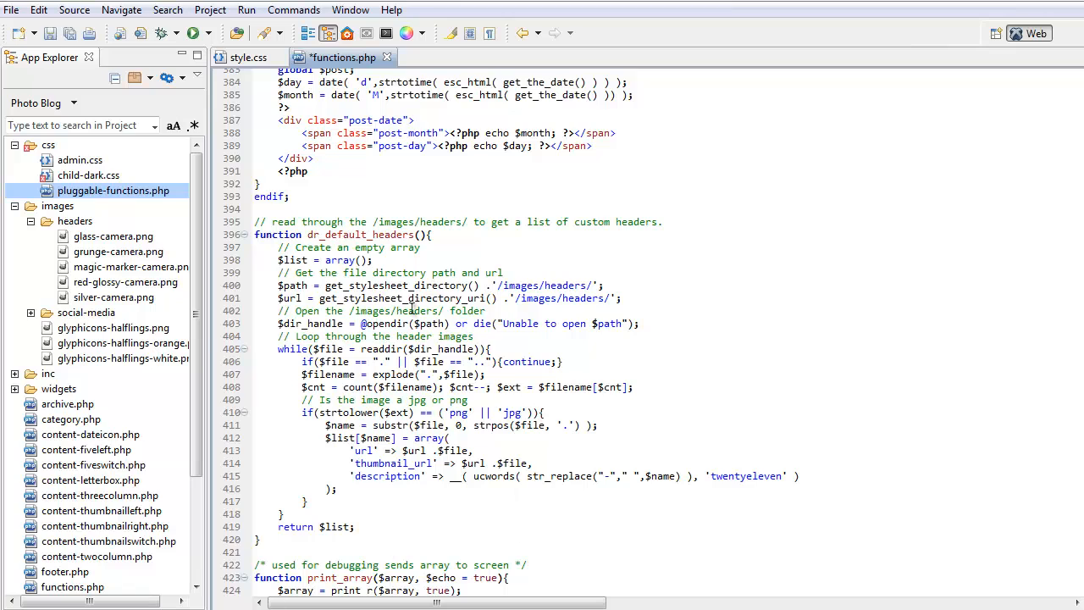